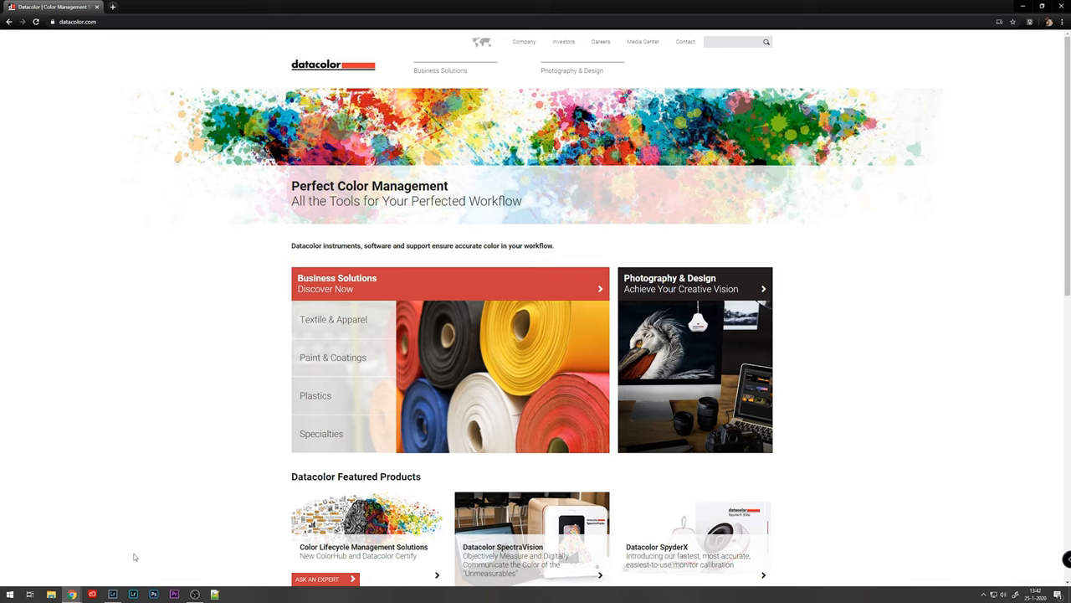
mouse_move(134, 269)
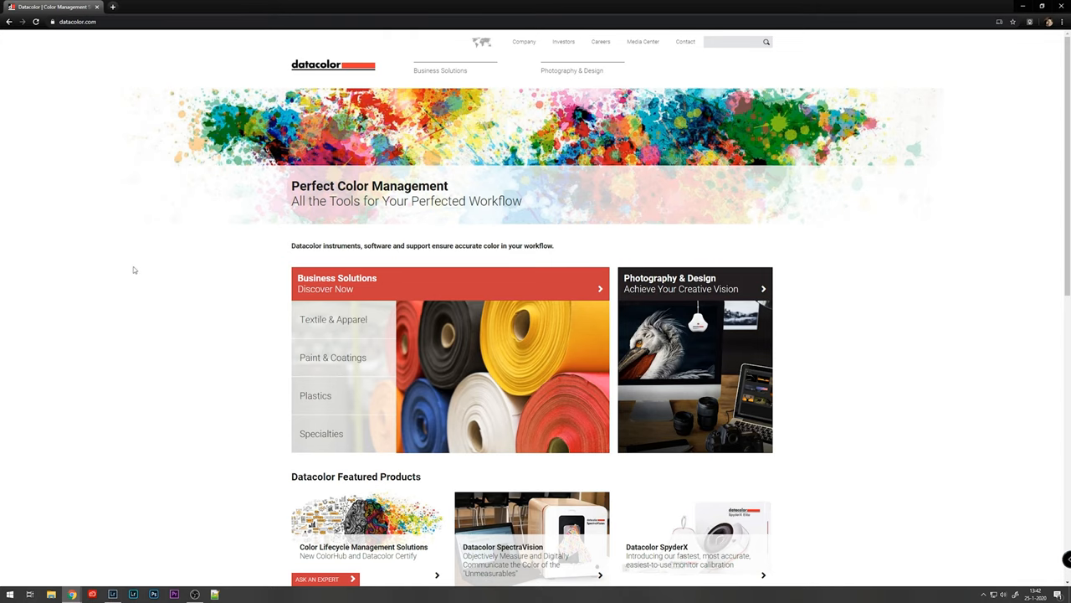
mouse_move(573, 71)
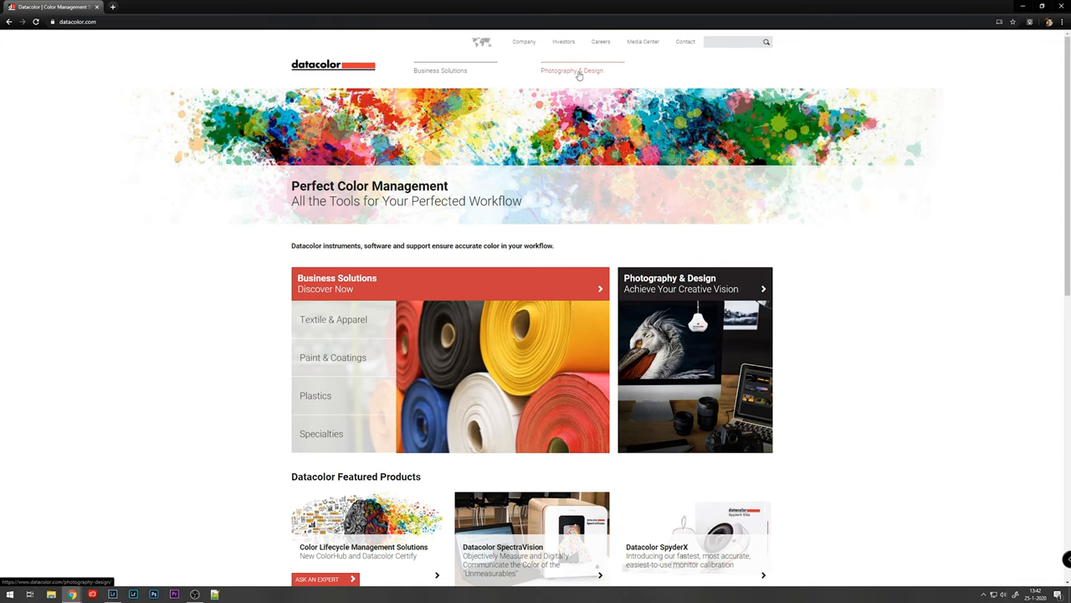
- Navigate from the Datacolor home page through Photography & Design to the Support knowledgebase downloads
left_click(572, 70)
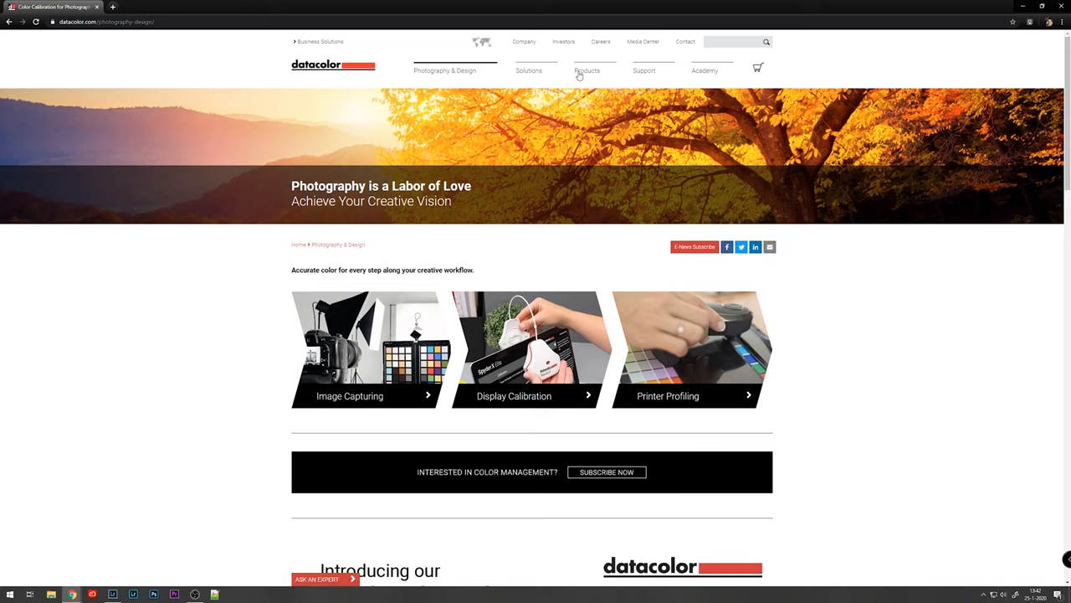
mouse_move(643, 70)
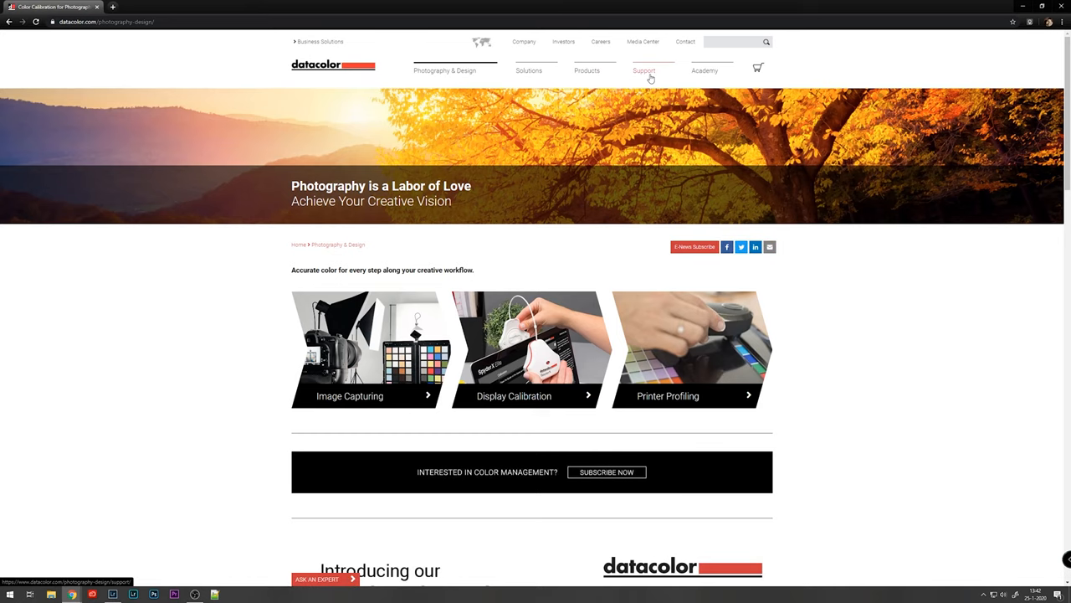
left_click(643, 70)
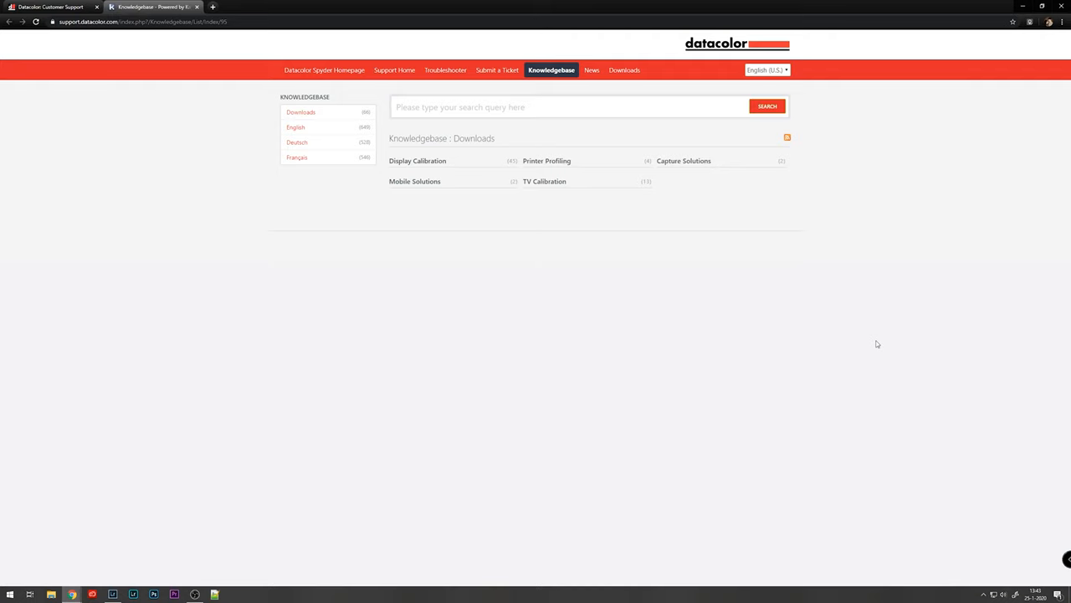
mouse_move(929, 271)
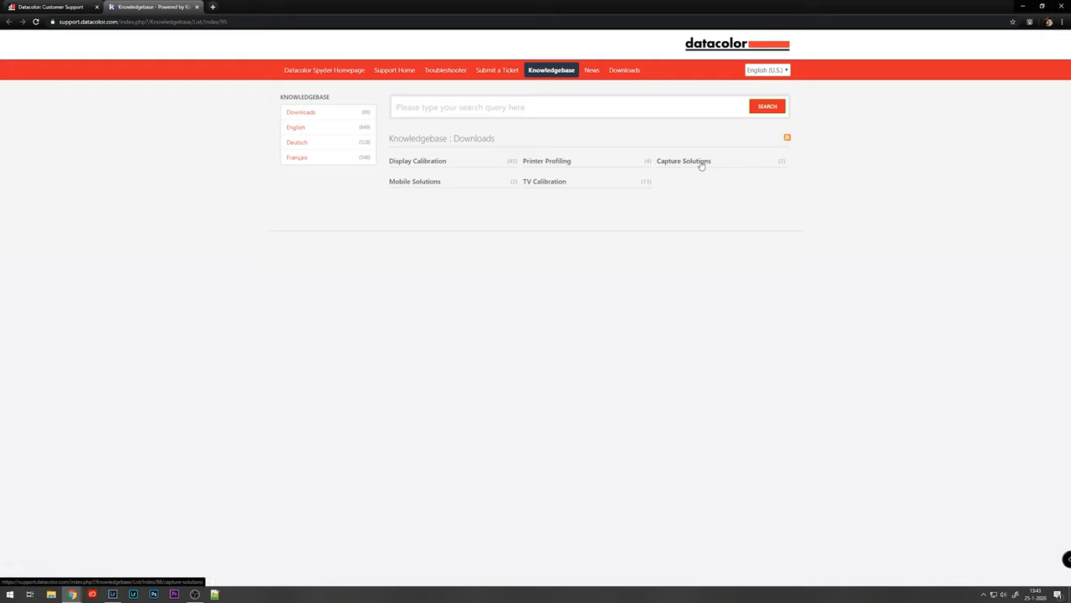
- Reach the SpyderCHECKR 1.3 Windows article via Capture Solutions and SpyderCHECKR / SpyderCHECKR 24, checking its setup attachment
left_click(683, 161)
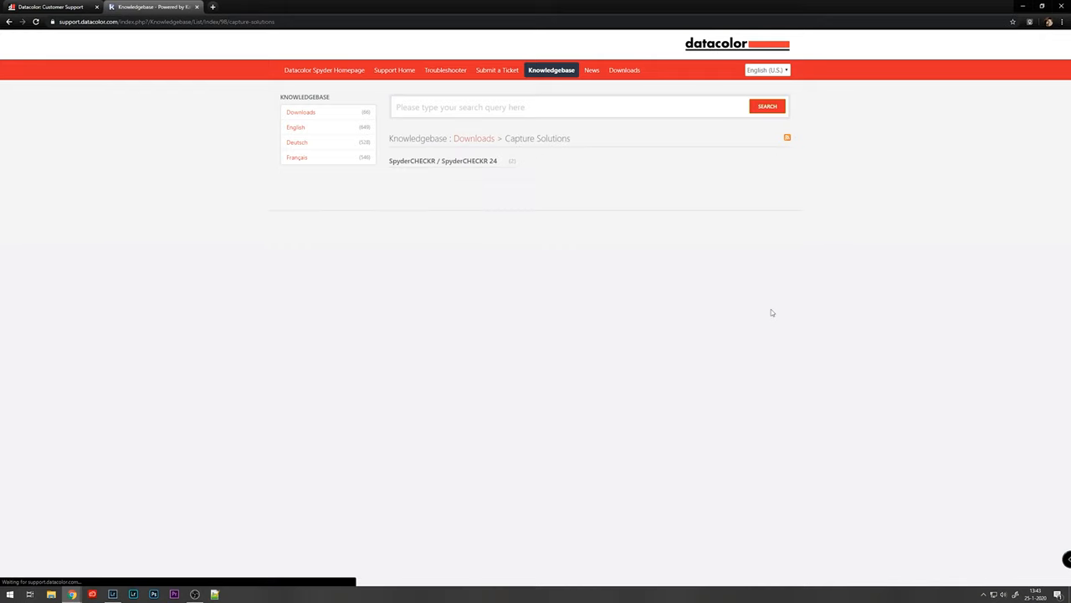
mouse_move(439, 161)
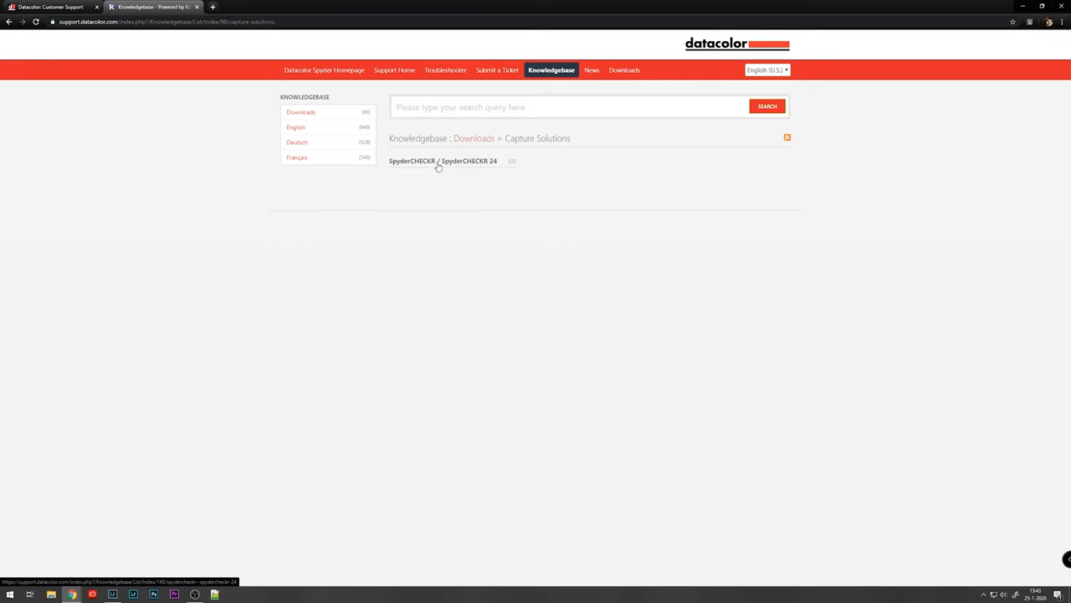
left_click(442, 160)
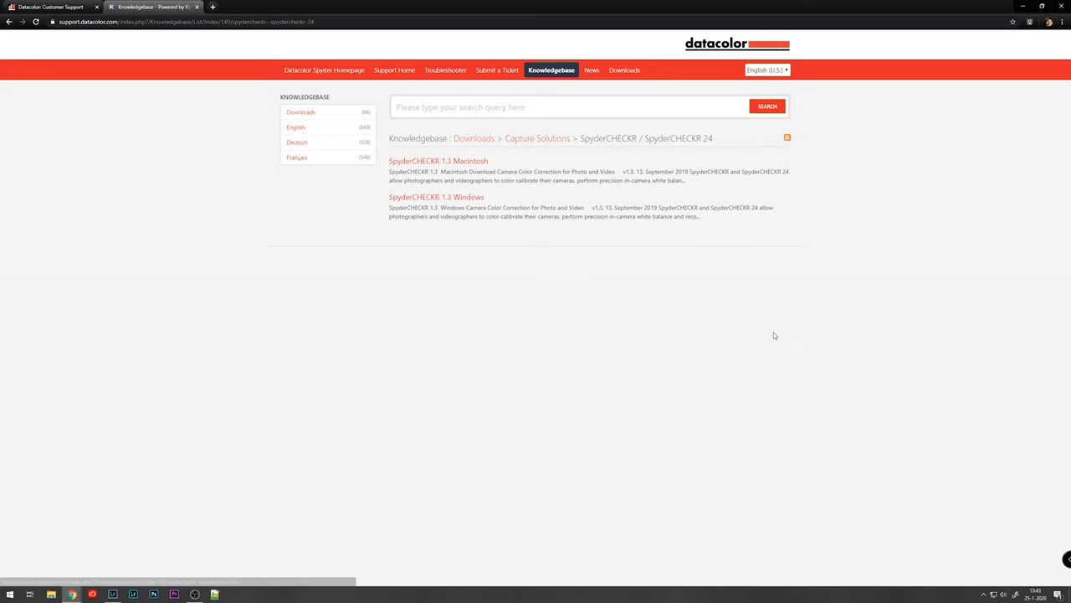
mouse_move(435, 201)
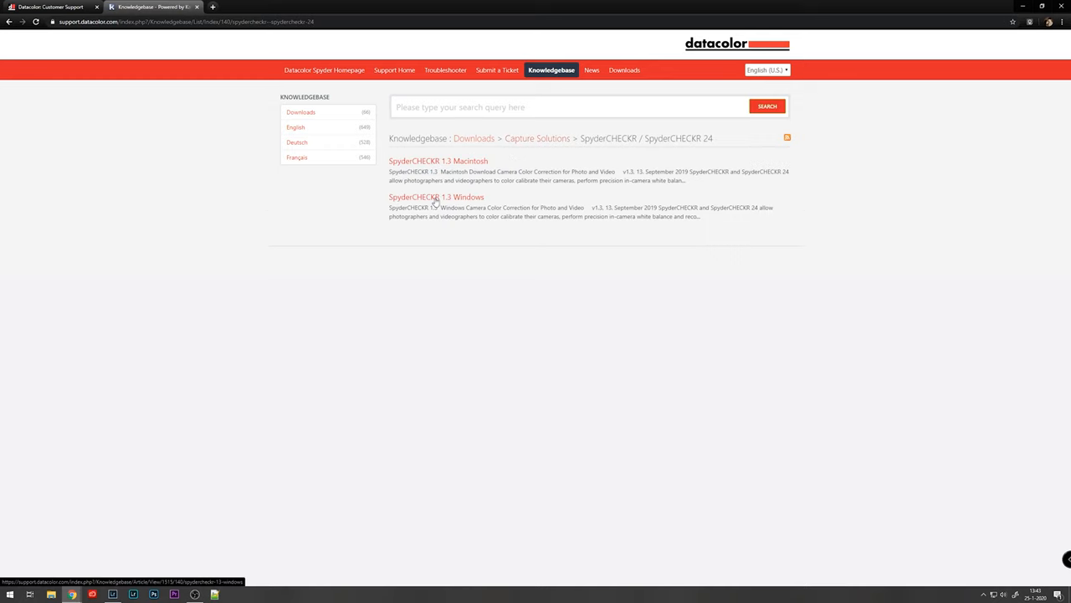
left_click(435, 198)
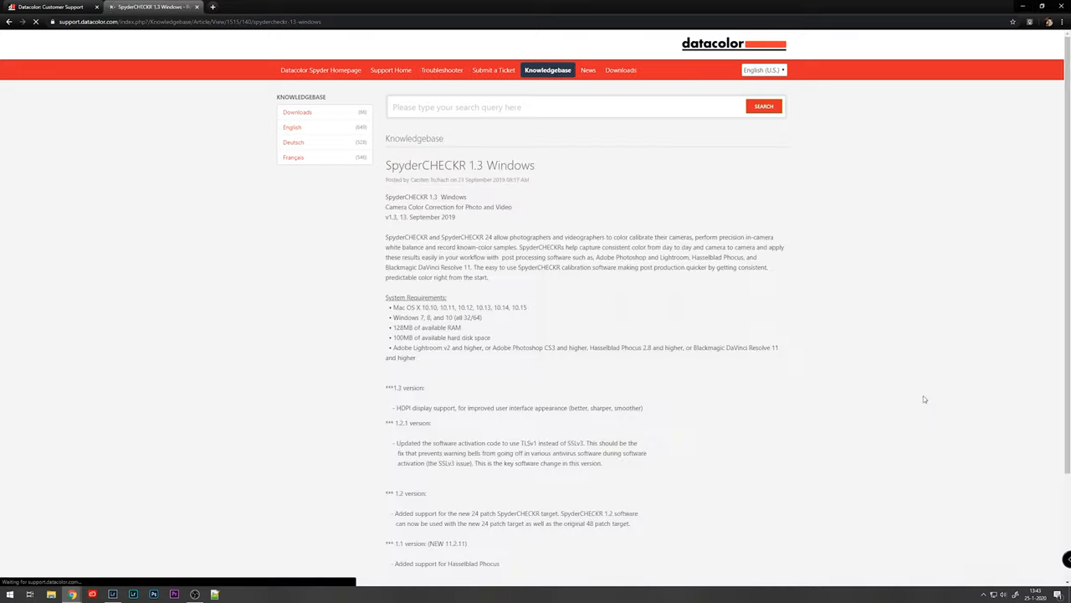
scroll("down", 3)
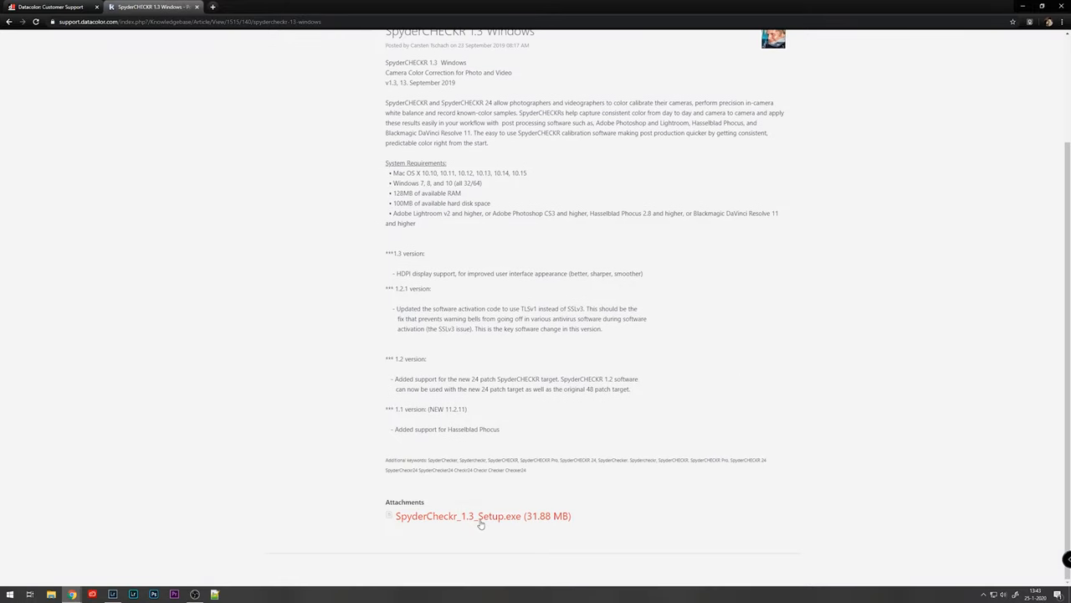
mouse_move(720, 397)
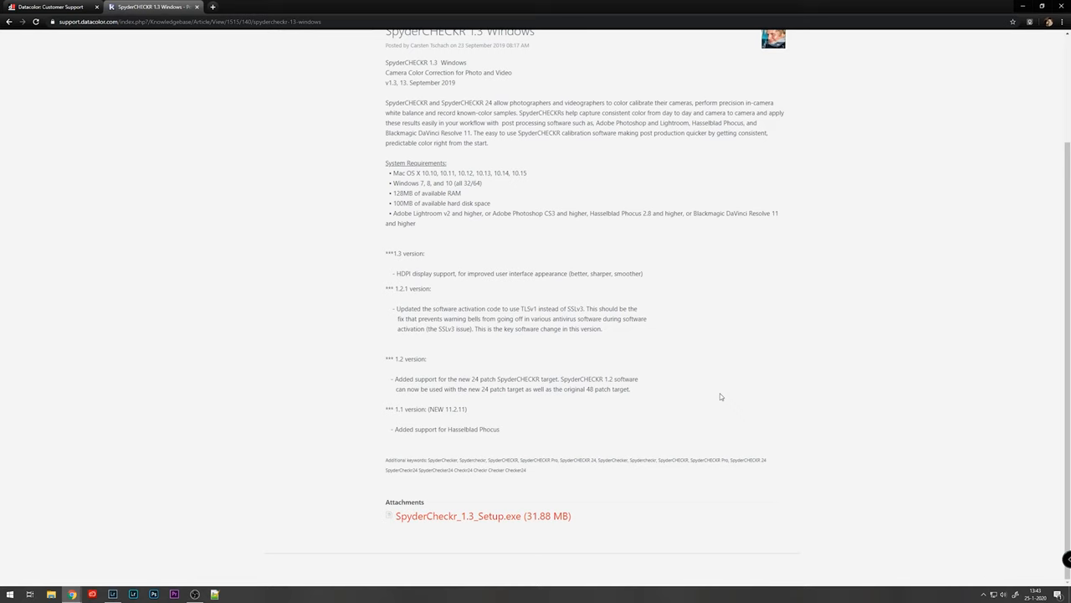
scroll("up", 3)
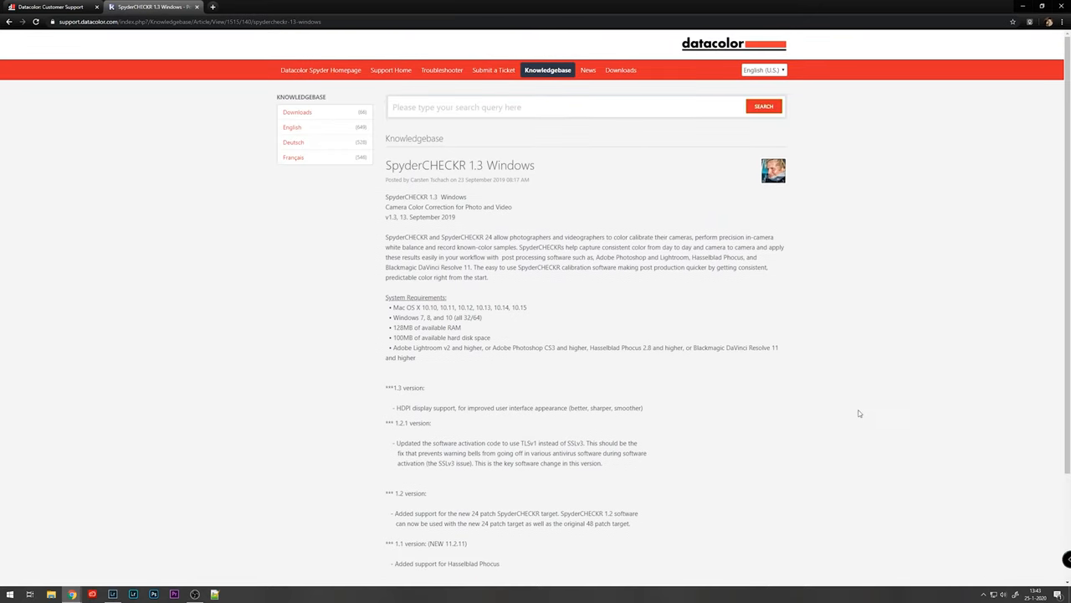
mouse_move(957, 150)
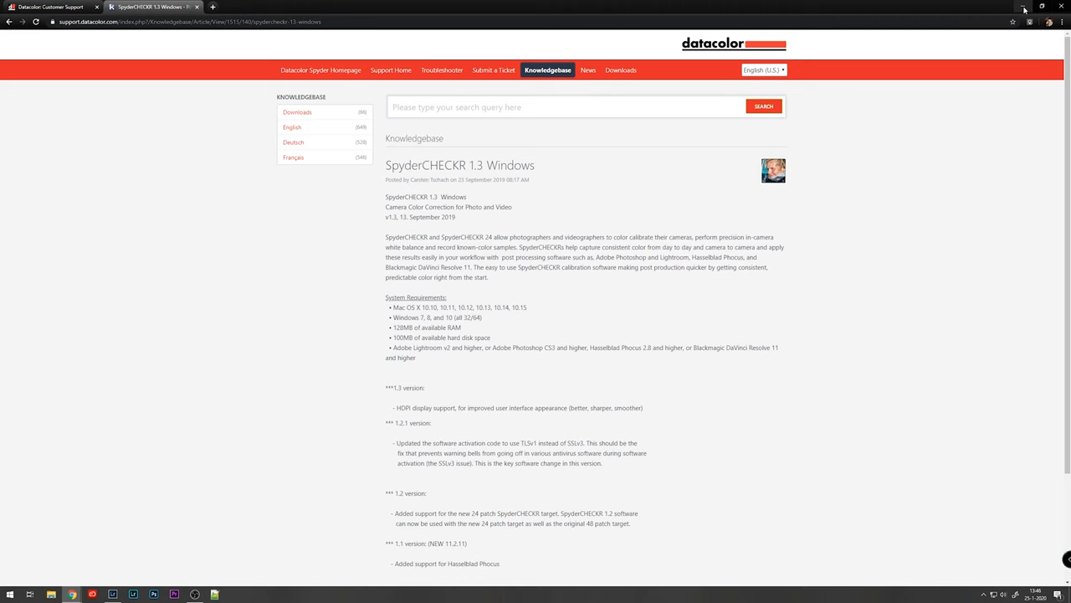
- Switch from the browser to Lightroom and select the SpyderCHECKR color chart shot in the Develop filmstrip
left_click(1025, 6)
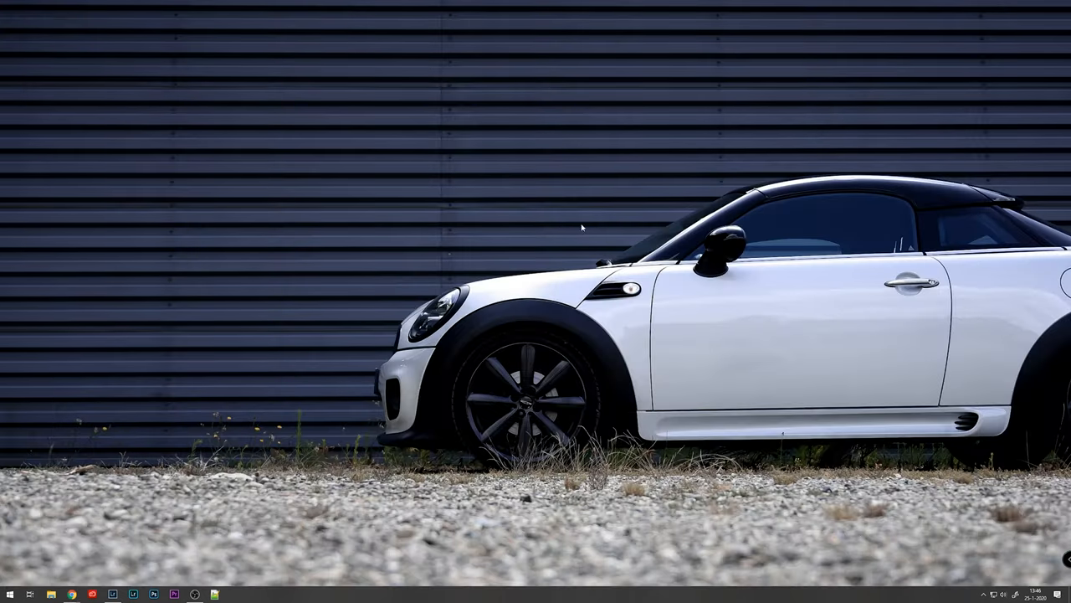
left_click(112, 592)
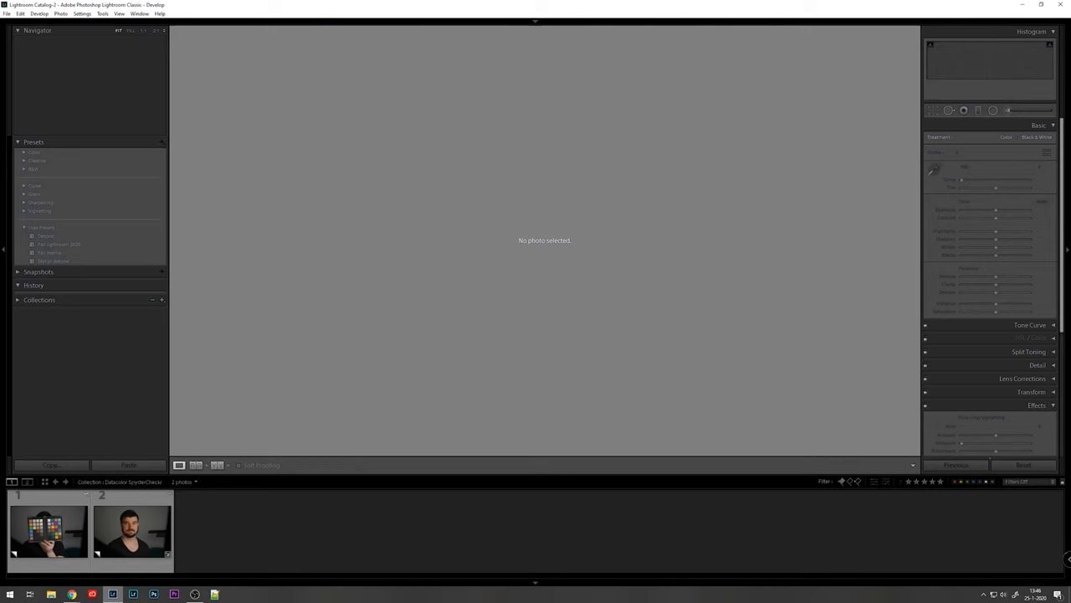
mouse_move(249, 522)
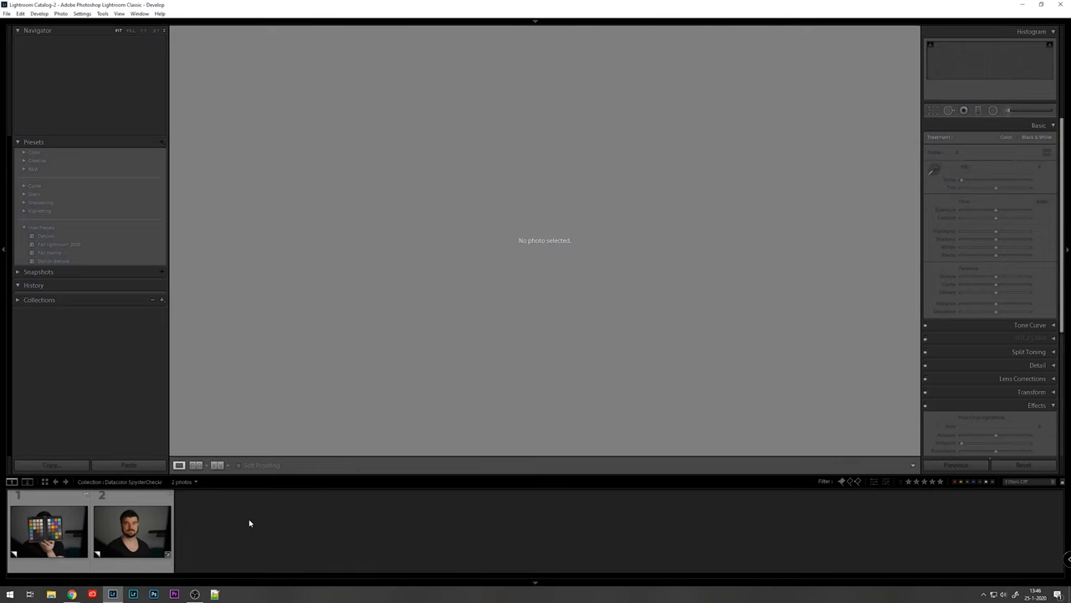
left_click(47, 529)
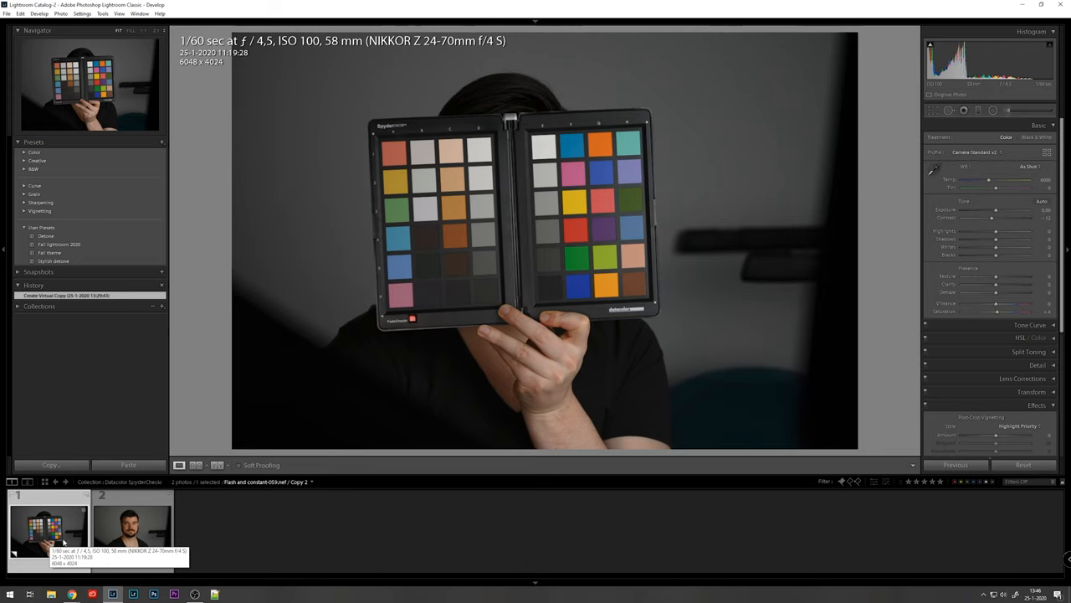
left_click(131, 527)
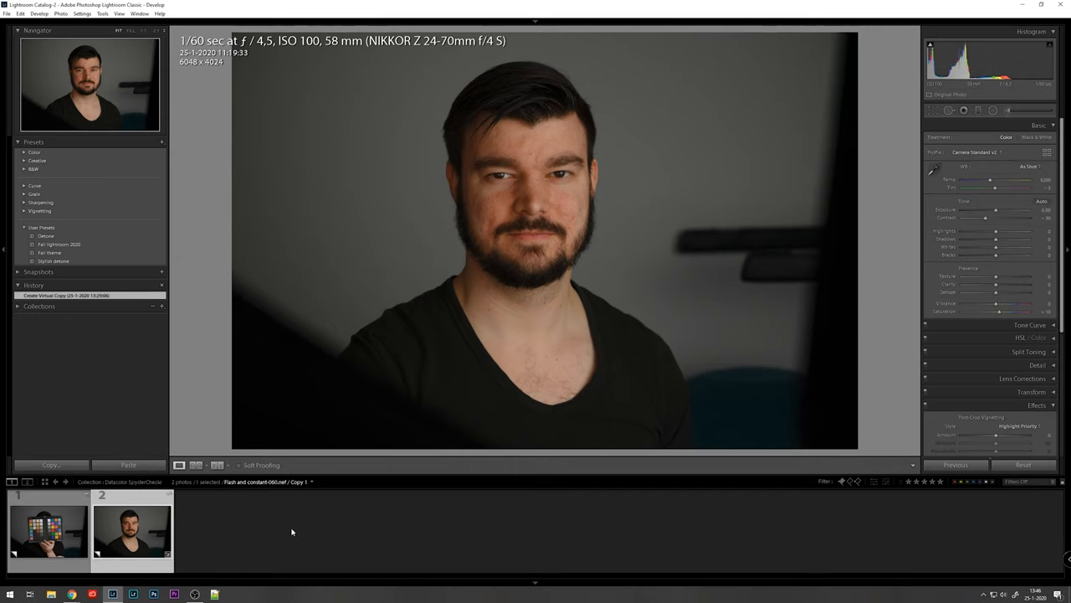
left_click(47, 532)
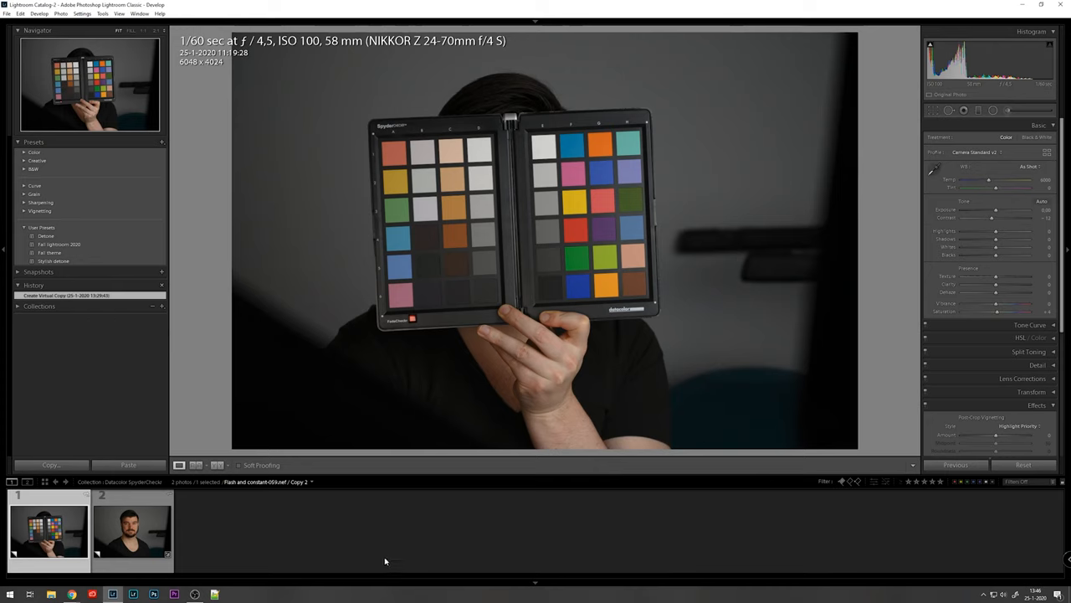
mouse_move(917, 452)
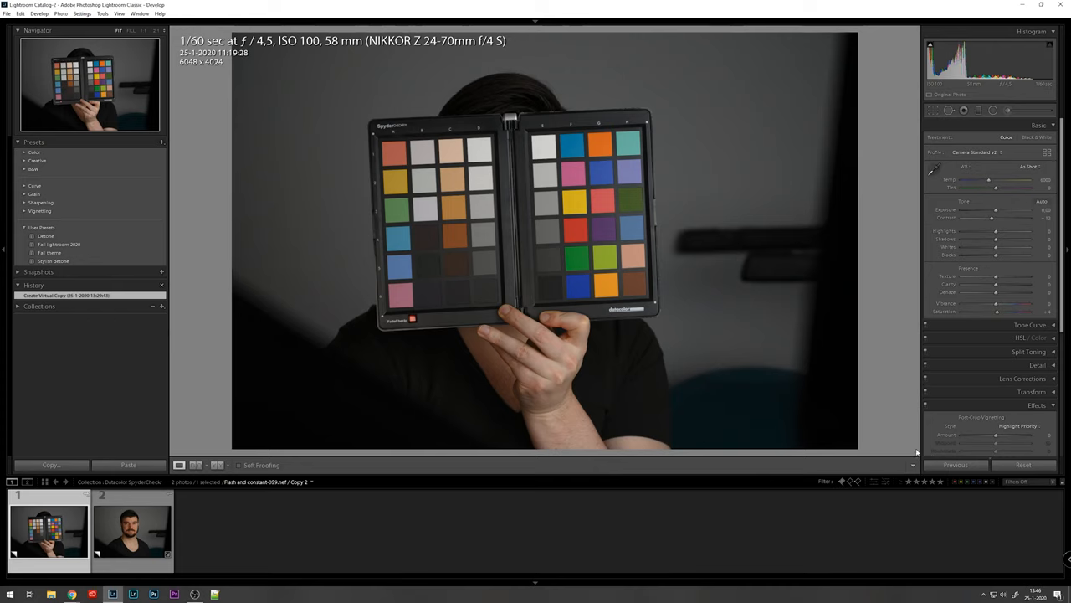
mouse_move(949, 110)
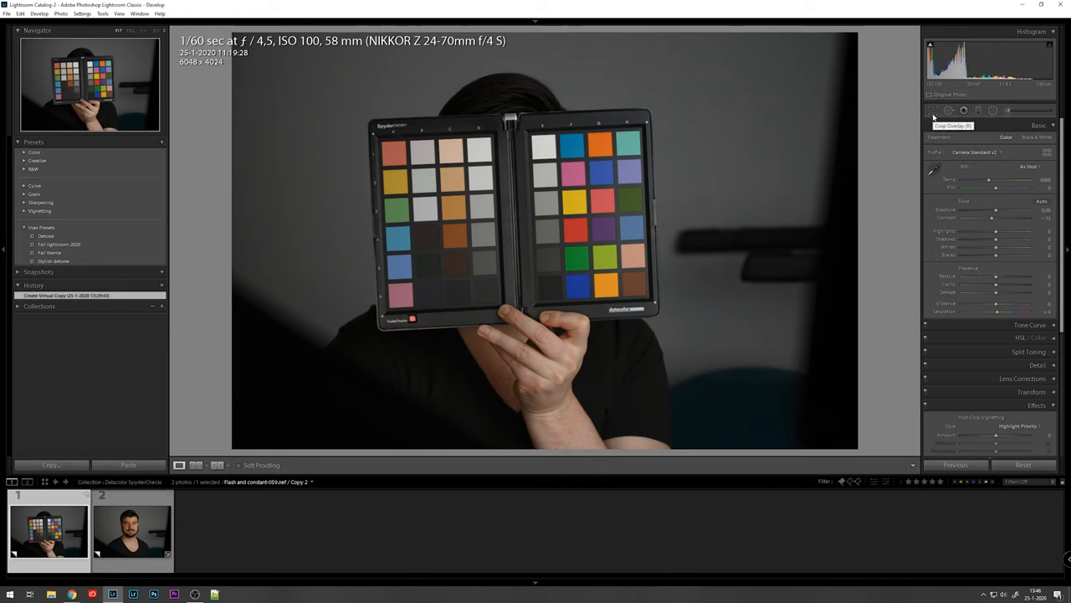
- Rotate and crop the chart photo so the SpyderCHECKR target fills the frame, then apply the crop
left_click(934, 110)
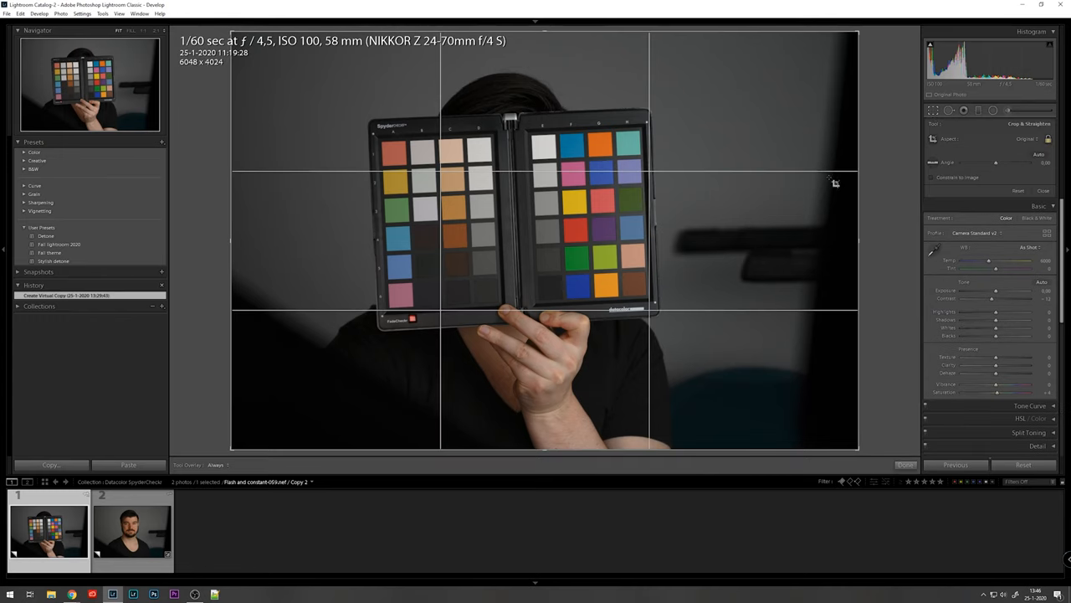
mouse_move(422, 171)
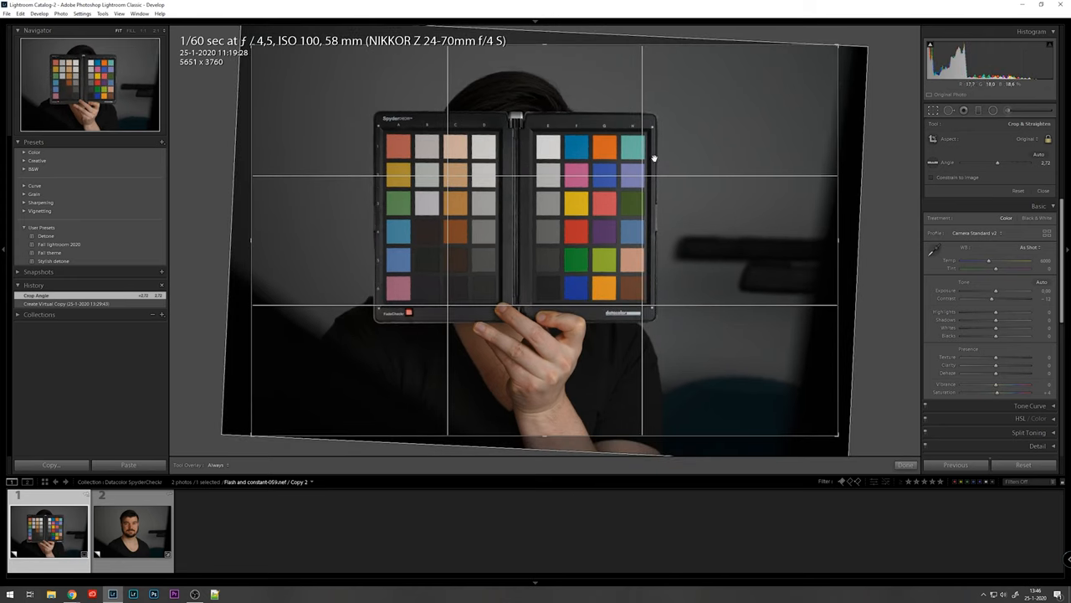
mouse_move(824, 82)
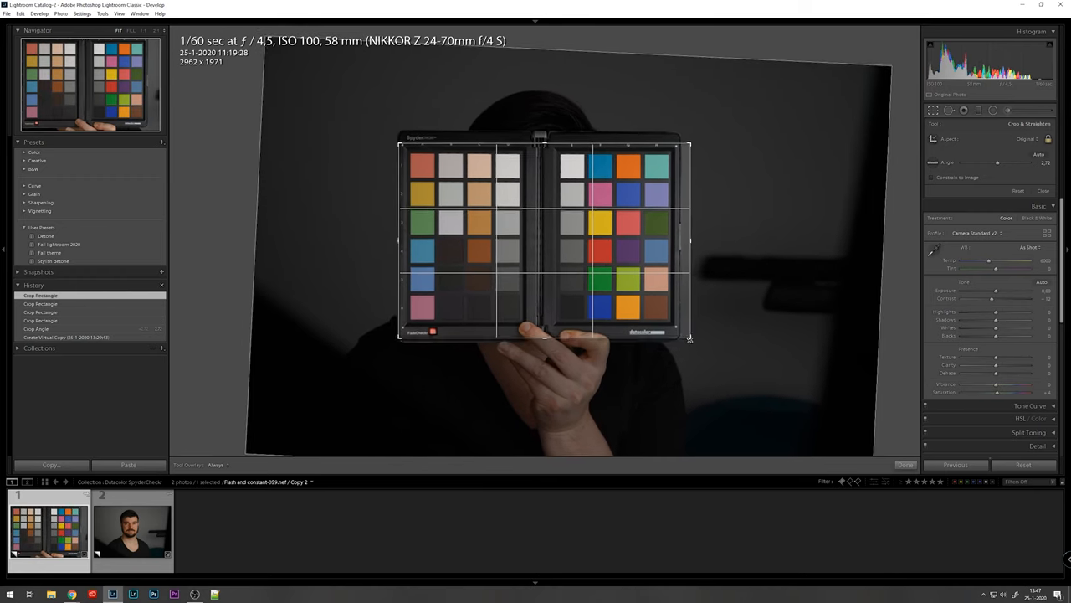
left_click(905, 465)
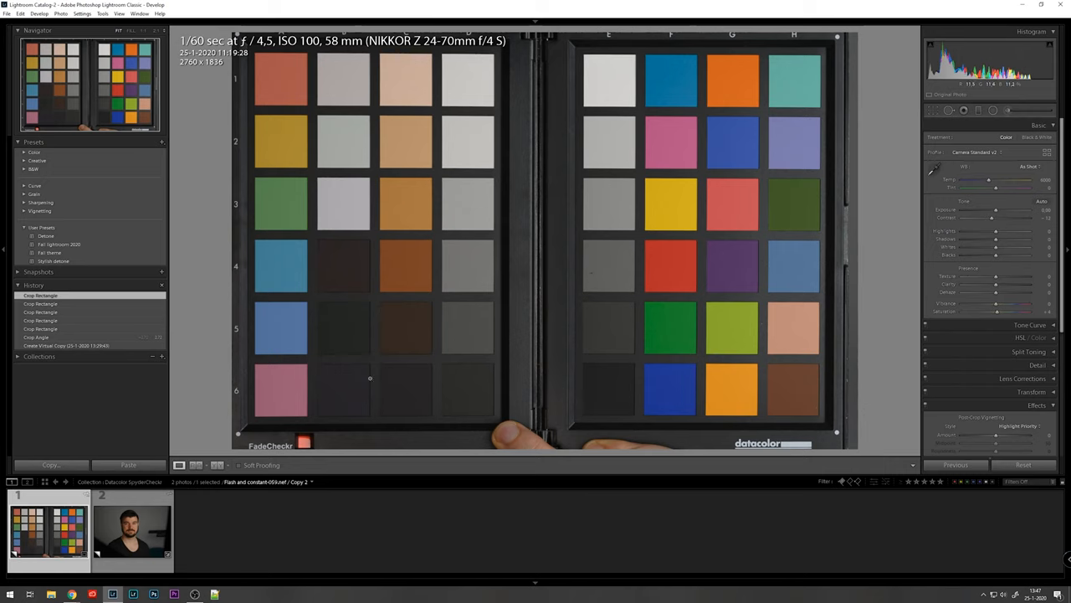
- Edit the cropped chart photo in SpyderCheckr as a copy with Lightroom adjustments
left_click(61, 13)
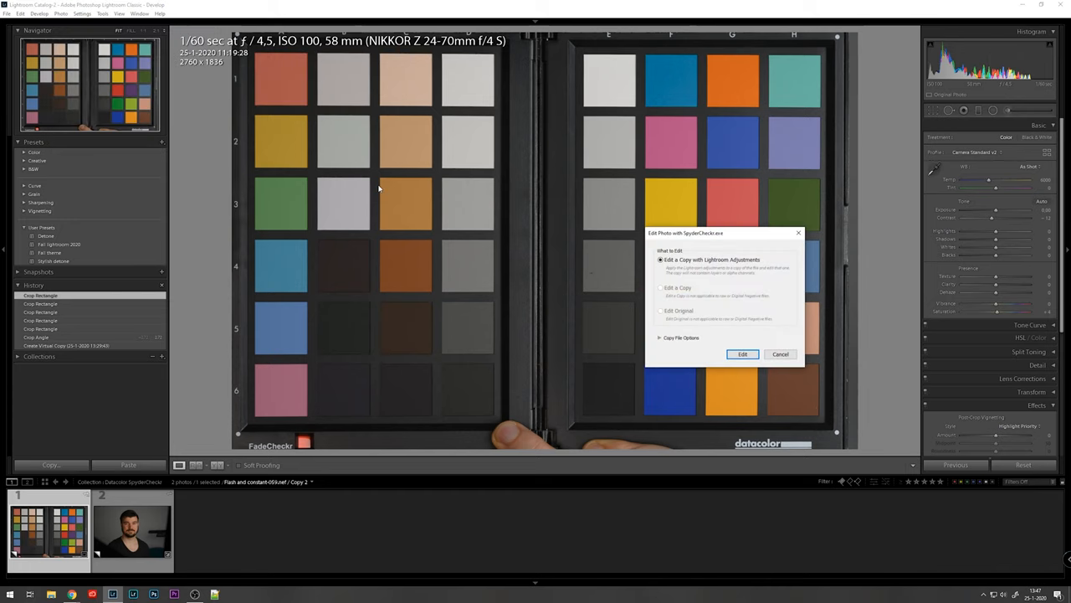
mouse_move(717, 284)
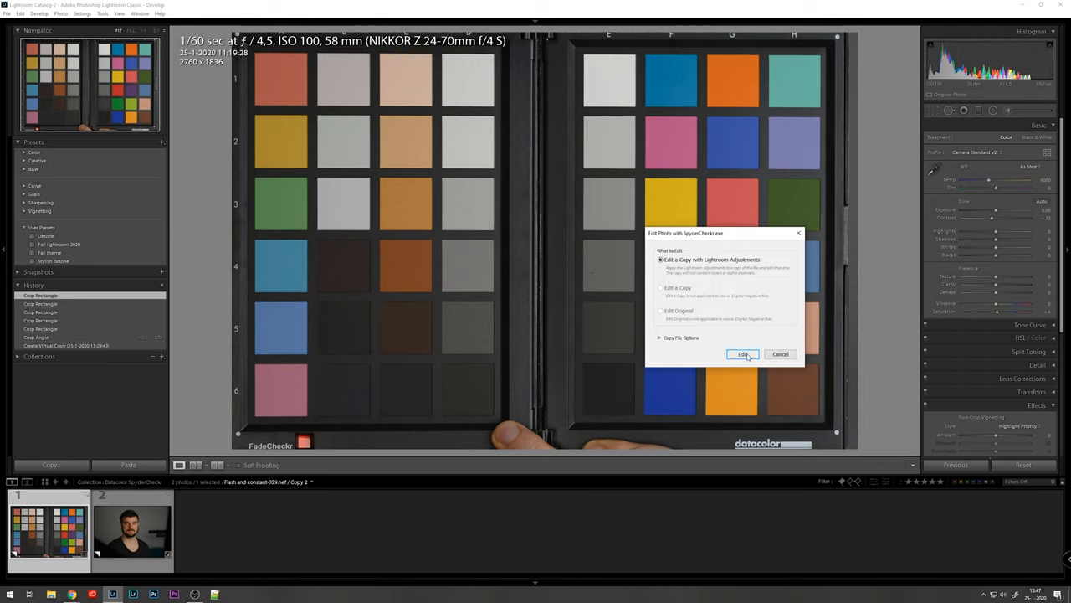
left_click(743, 355)
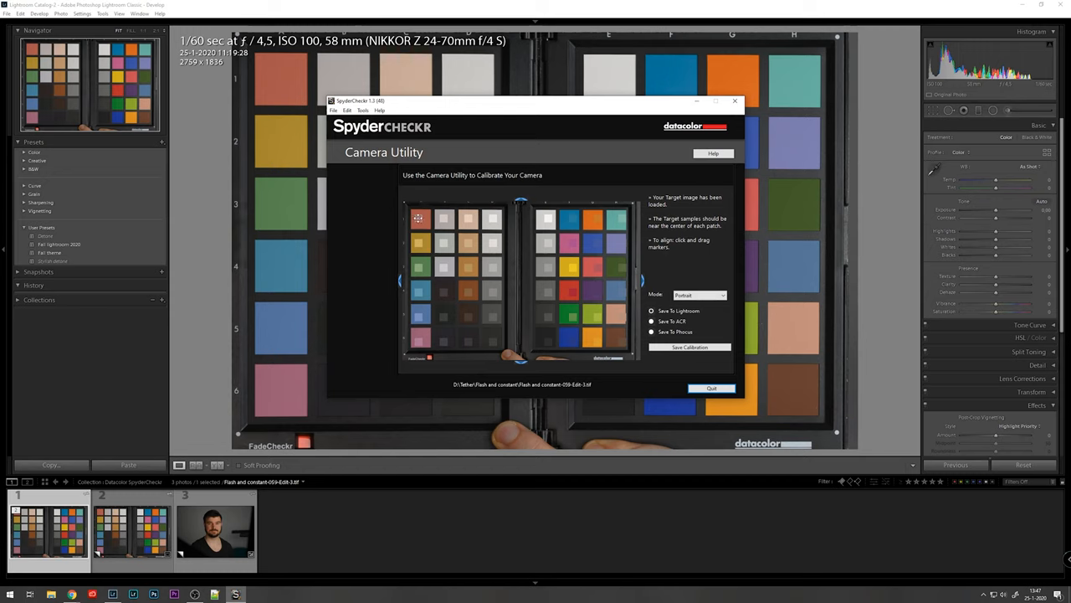
mouse_move(532, 218)
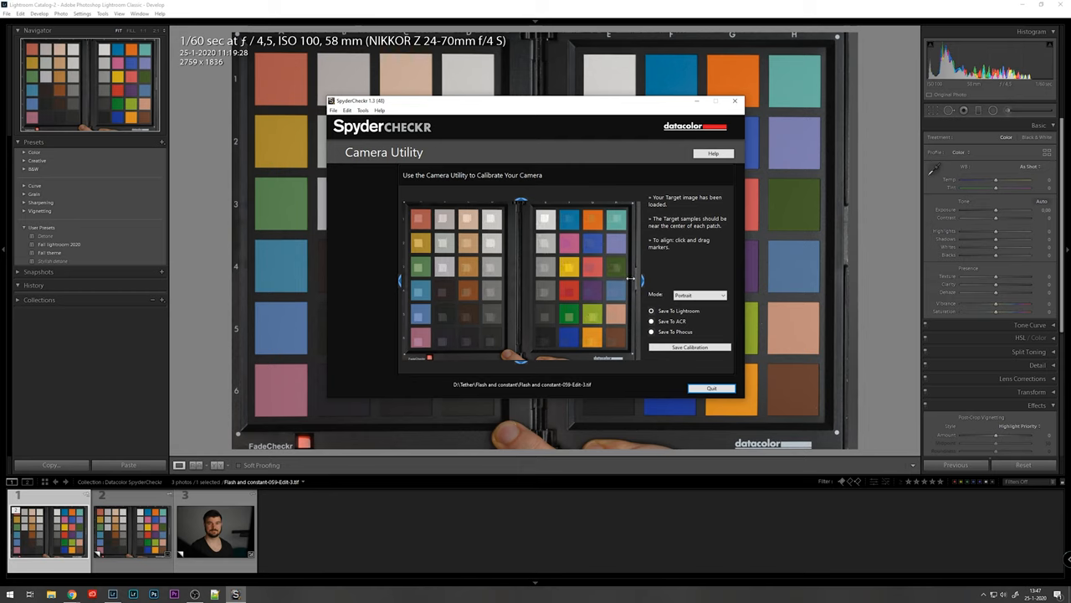
mouse_move(584, 308)
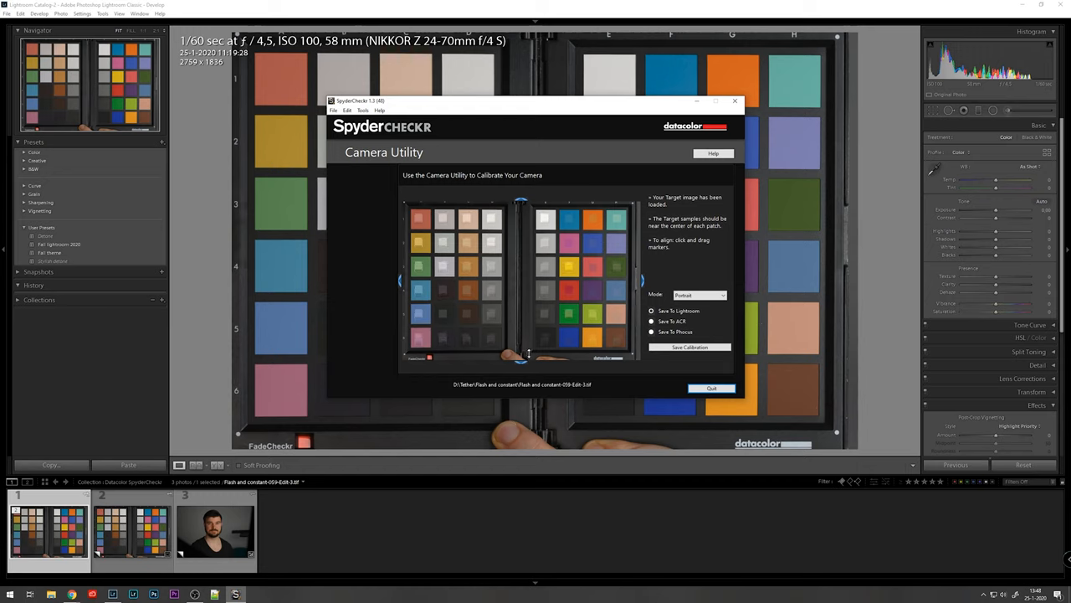
mouse_move(402, 288)
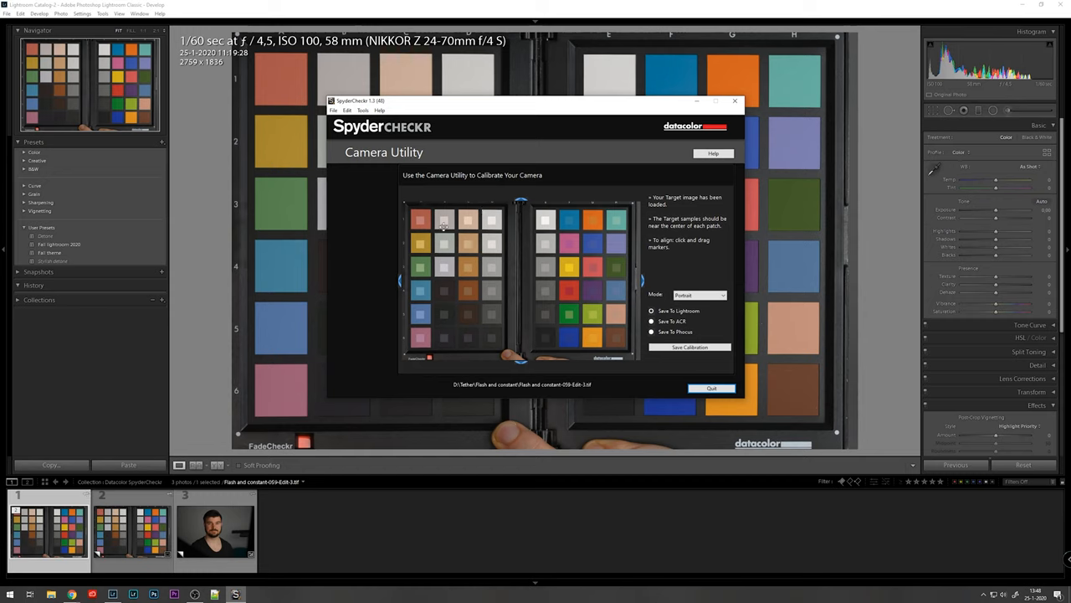
mouse_move(553, 286)
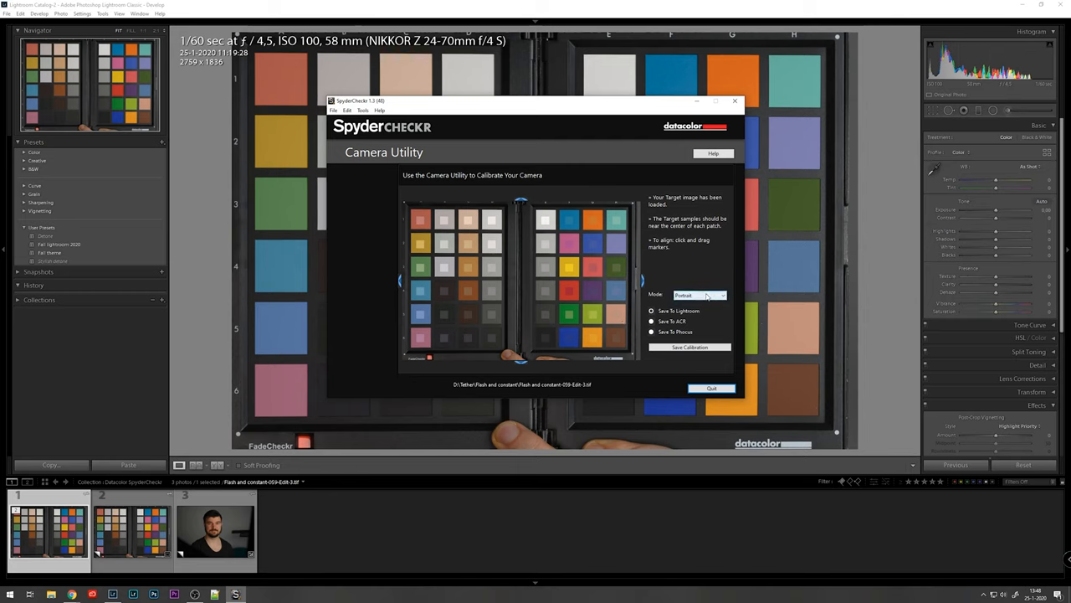
- Choose the Portrait calibration mode in the Camera Utility, keeping Save to Lightroom
left_click(700, 294)
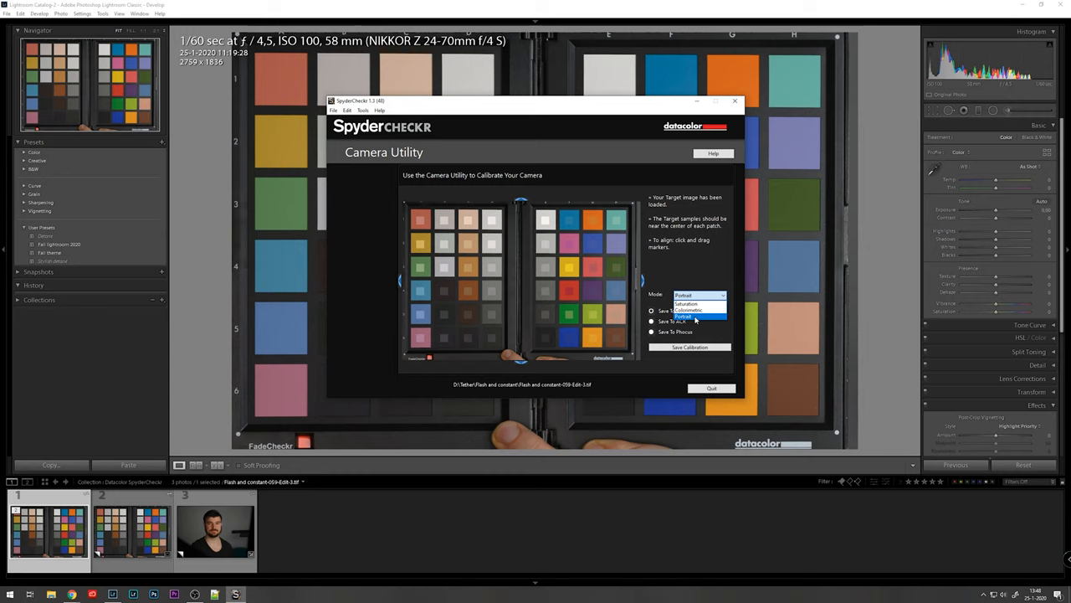
left_click(686, 315)
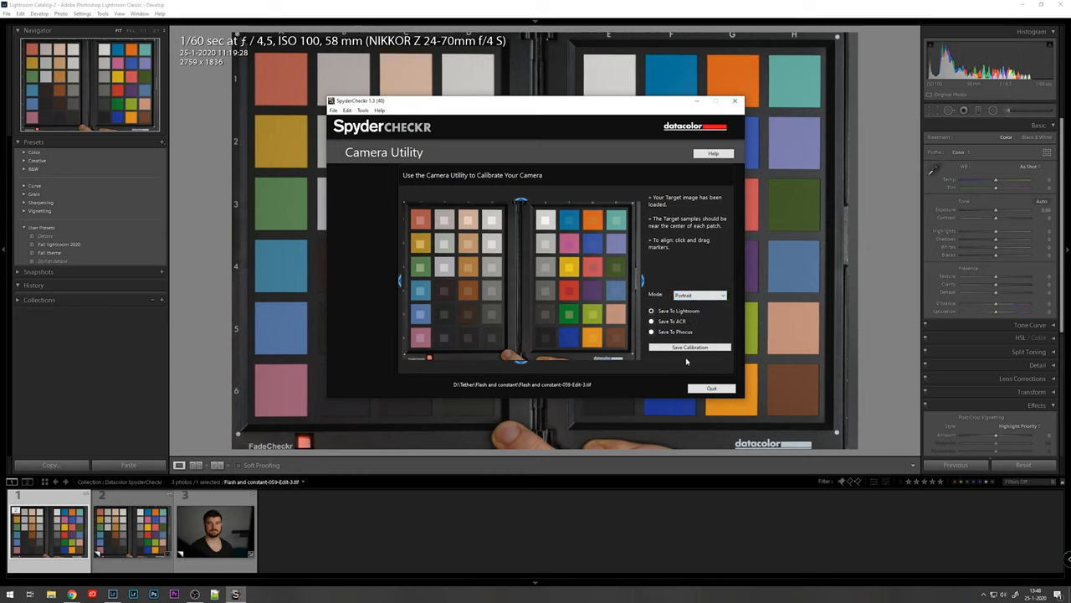
mouse_move(689, 346)
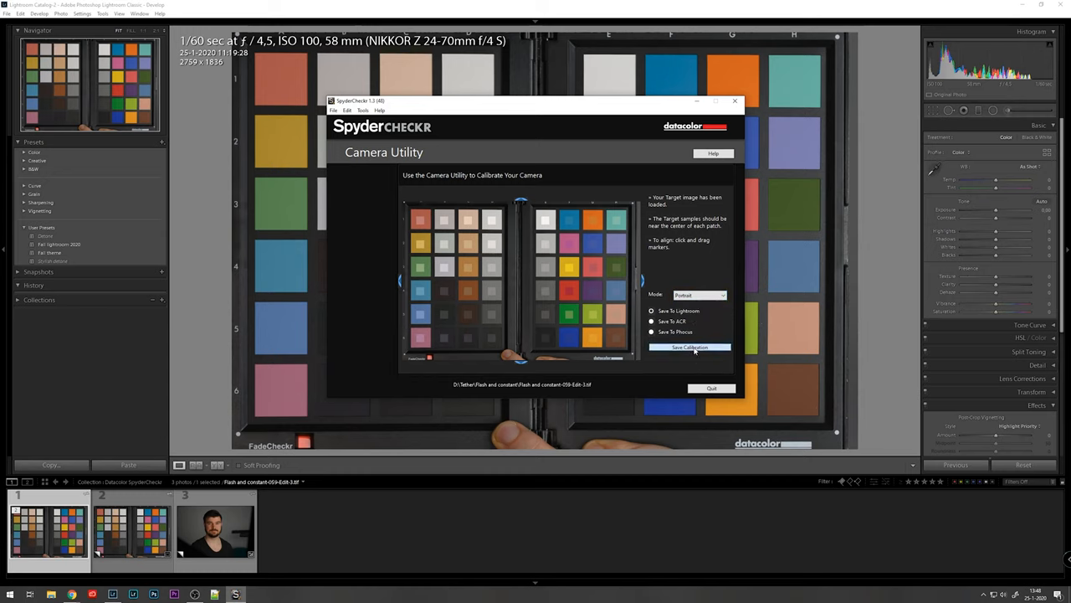
- Save the calibration as a Lightroom preset to be named 'test portrait'
left_click(689, 346)
type("test portrait")
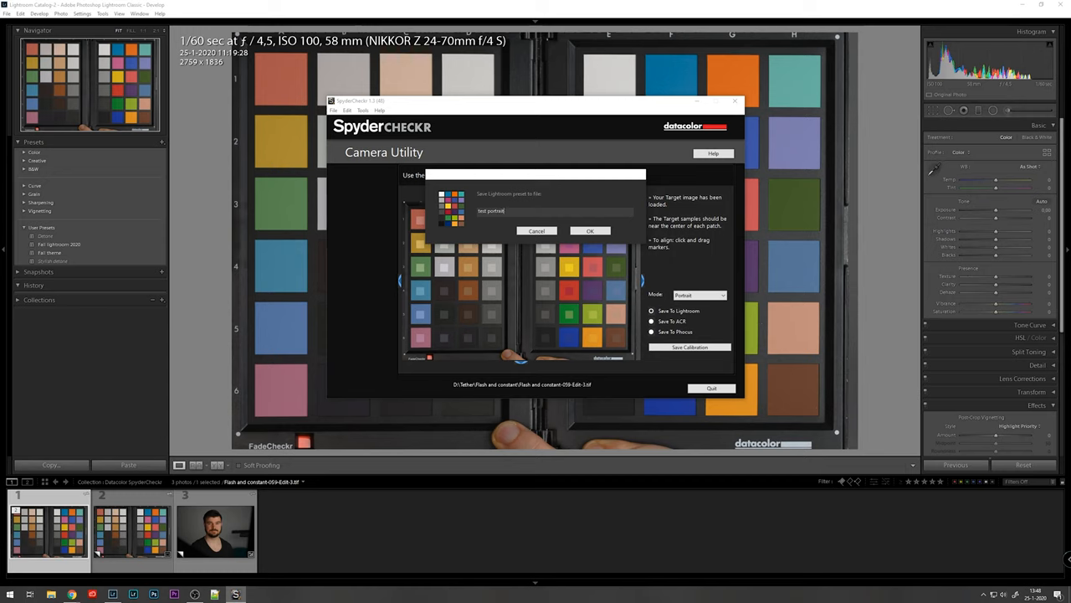
mouse_move(582, 241)
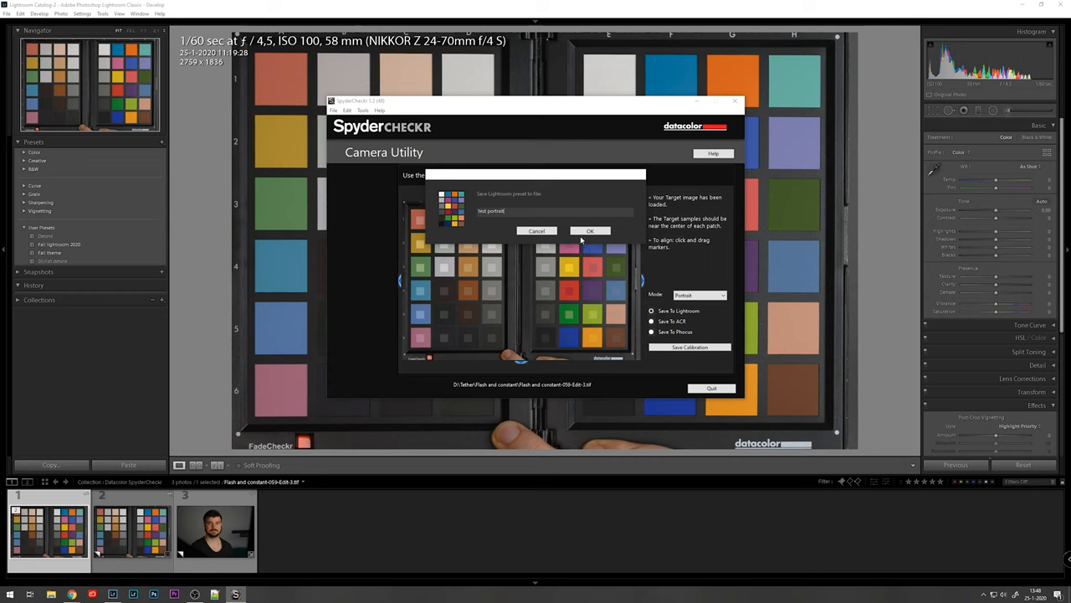
left_click(589, 231)
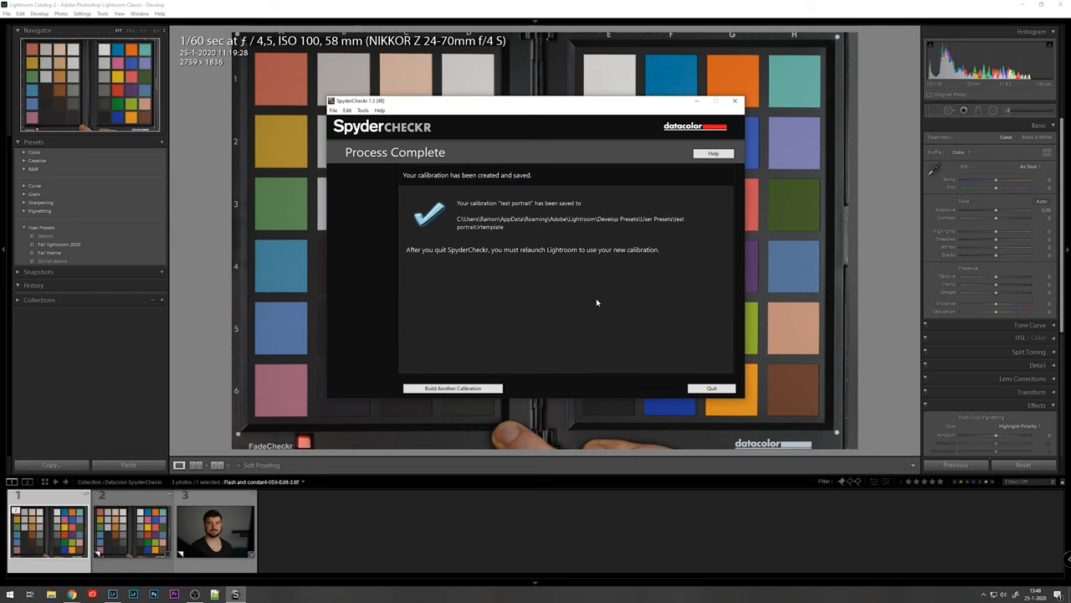
mouse_move(459, 221)
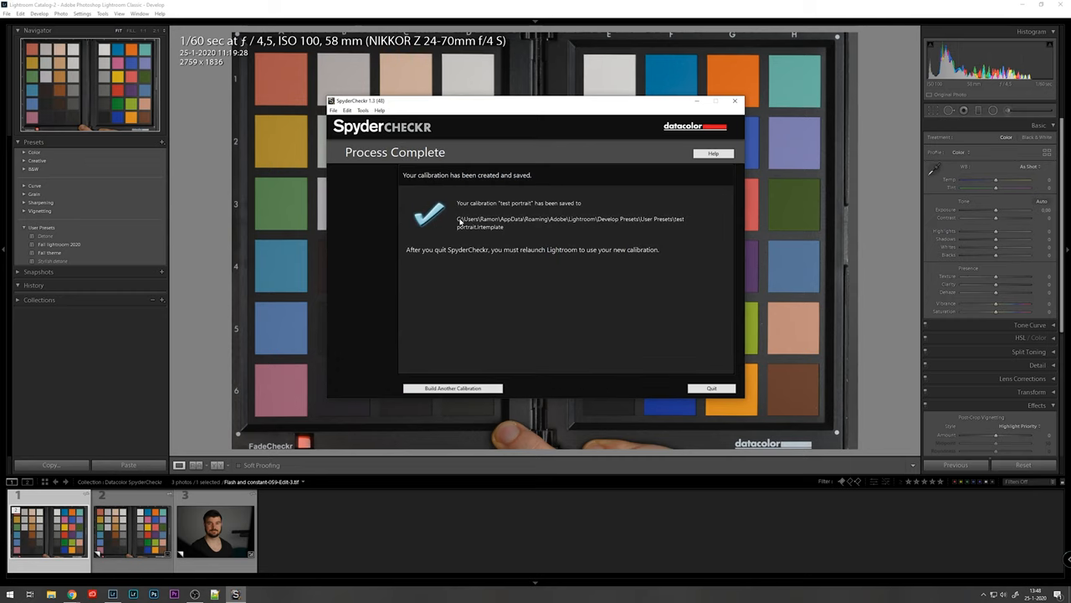
mouse_move(609, 226)
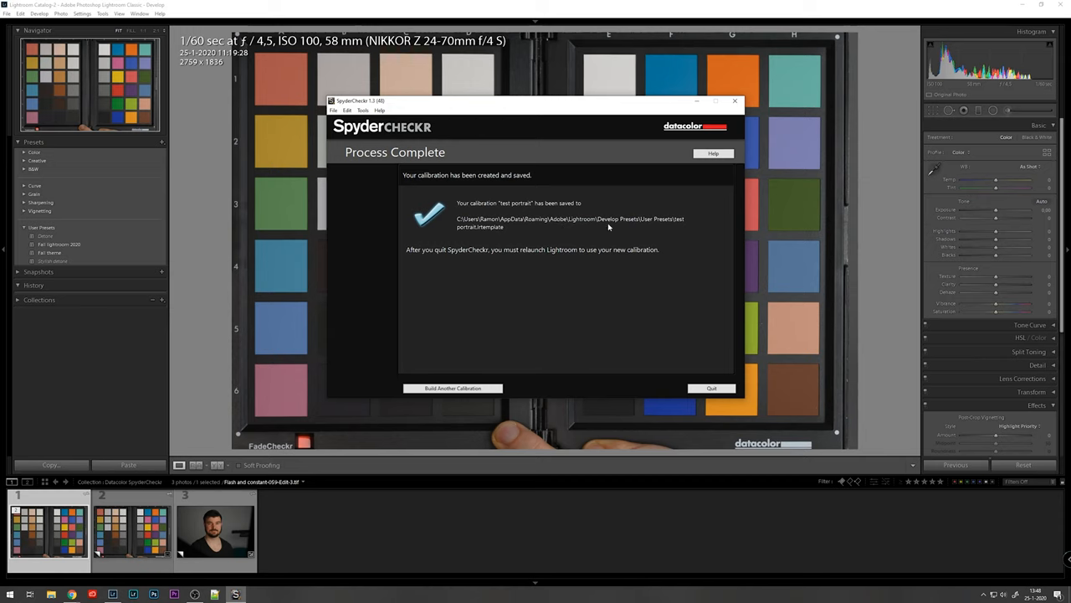
mouse_move(488, 256)
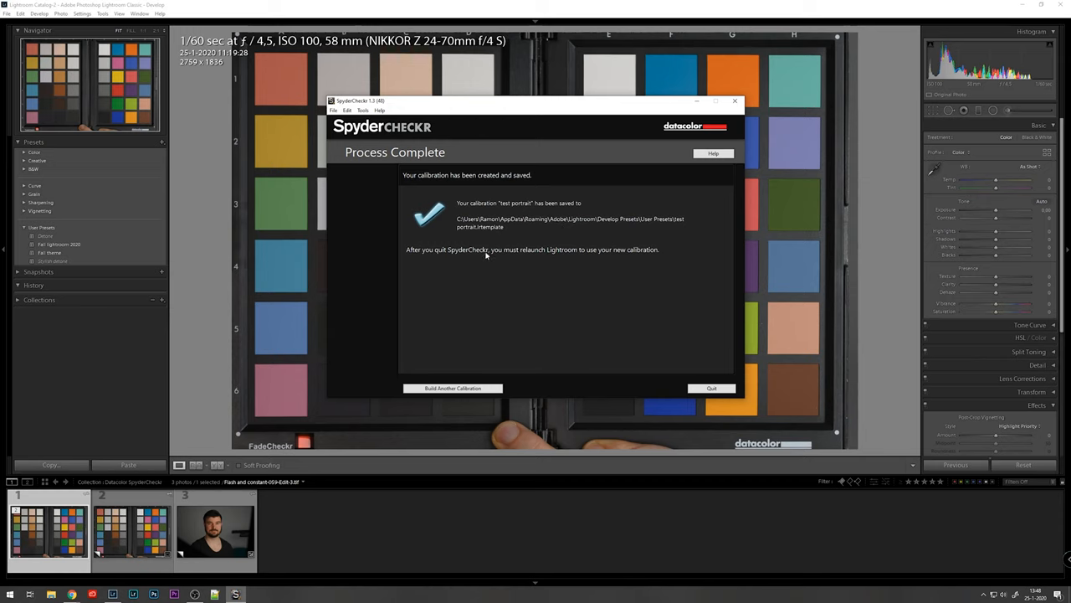
mouse_move(431, 256)
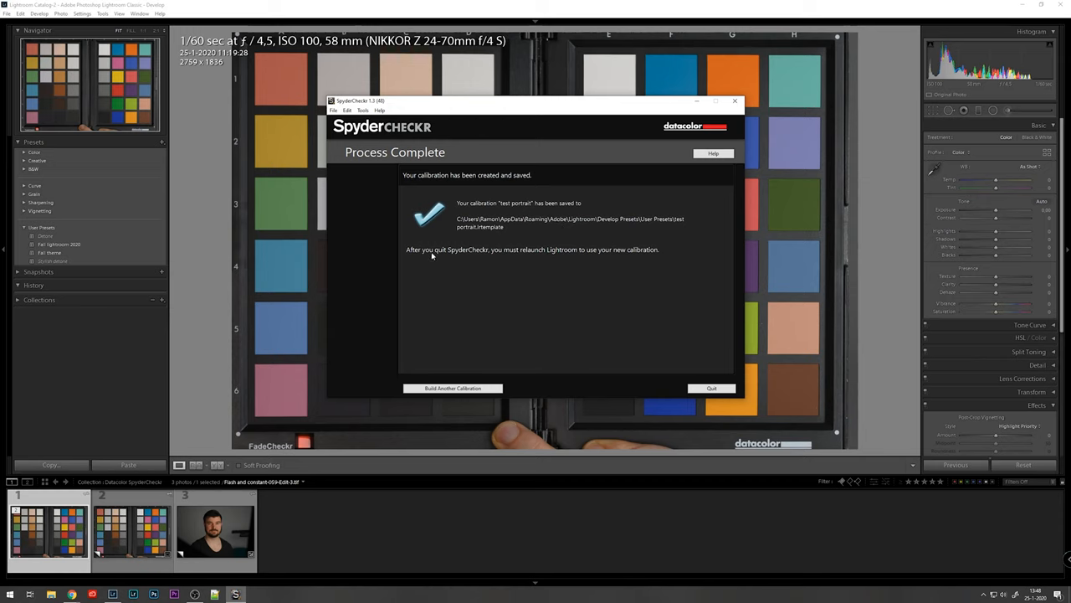
mouse_move(585, 256)
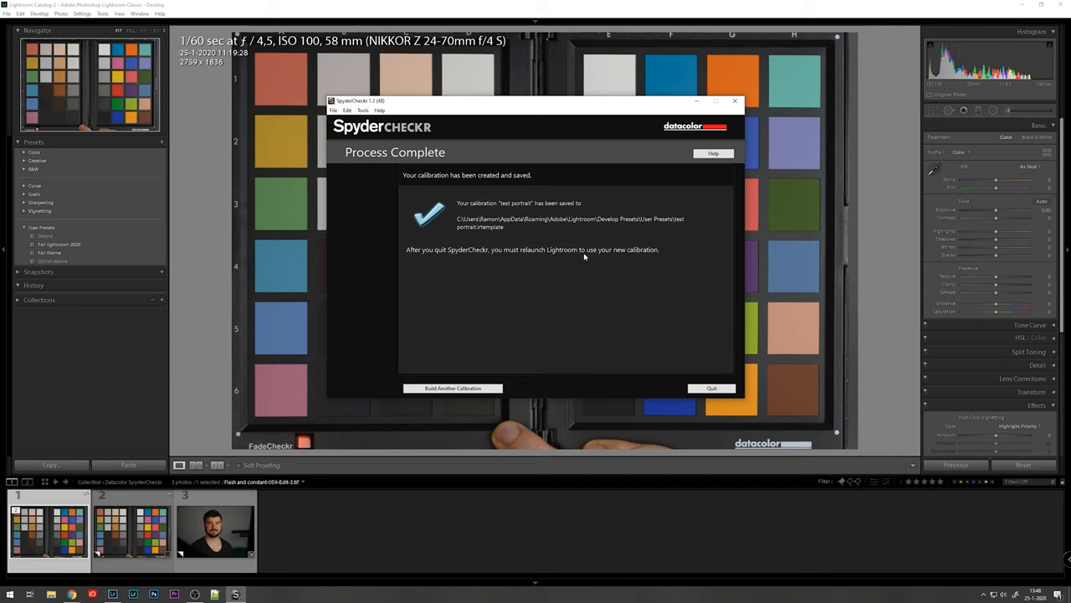
mouse_move(569, 280)
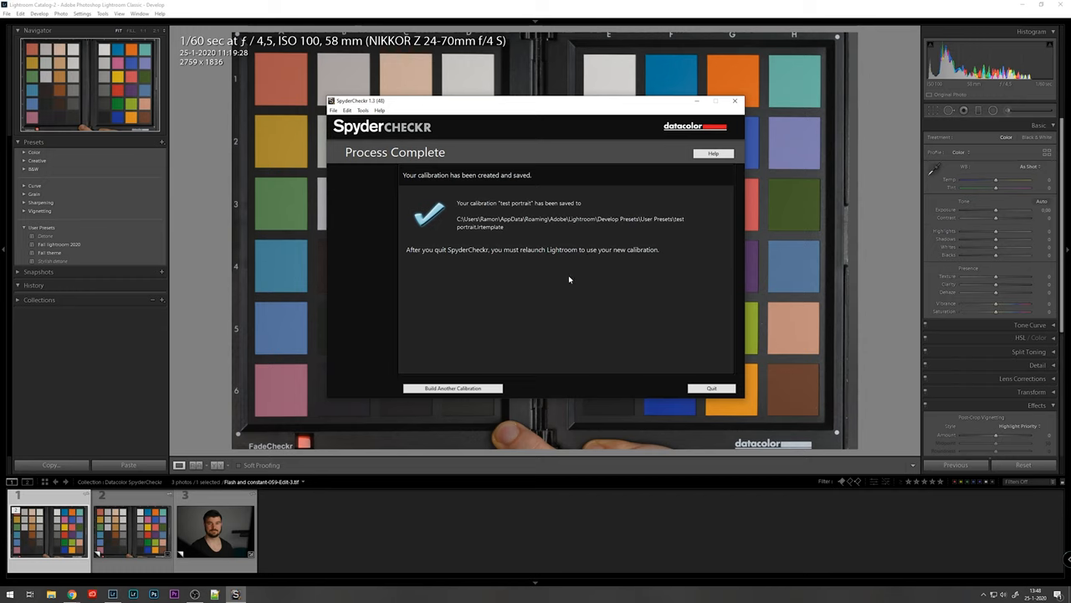
mouse_move(643, 293)
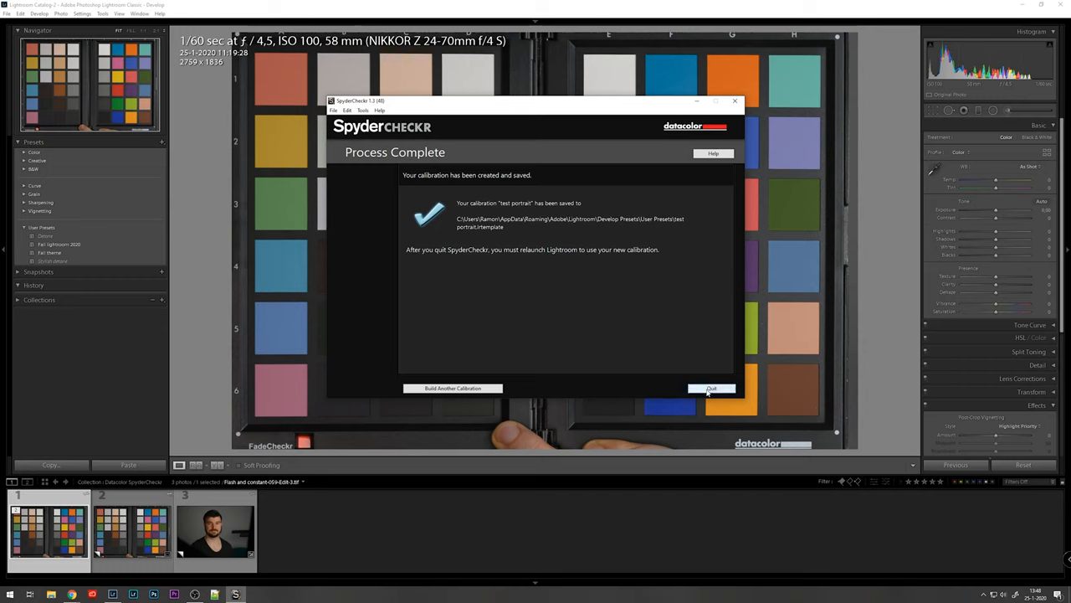
- Quit SpyderCheckr, confirm closing Lightroom, and relaunch Lightroom from the taskbar
left_click(712, 389)
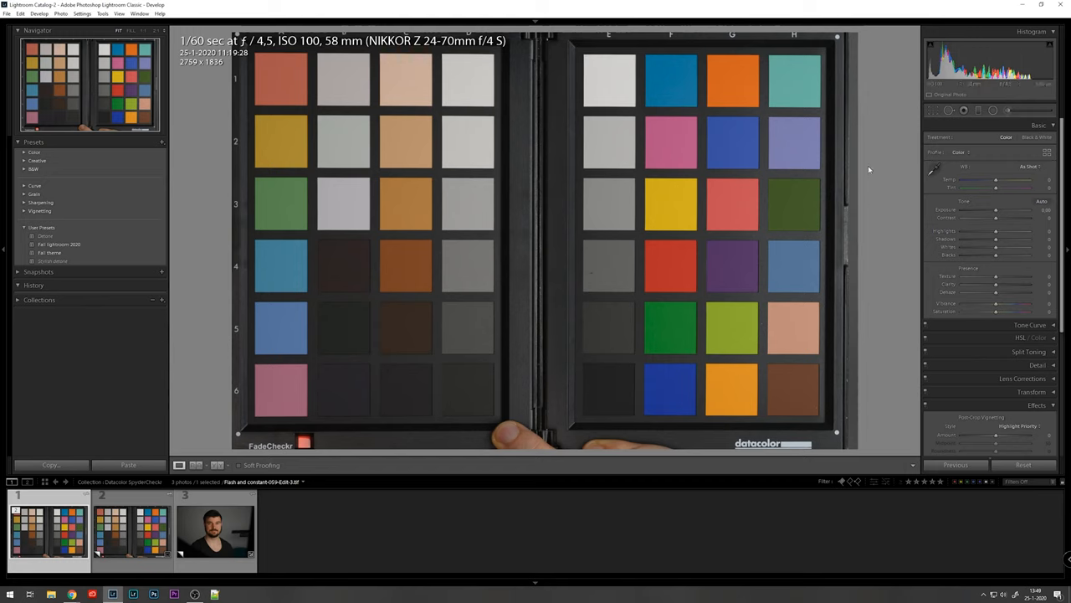
mouse_move(986, 80)
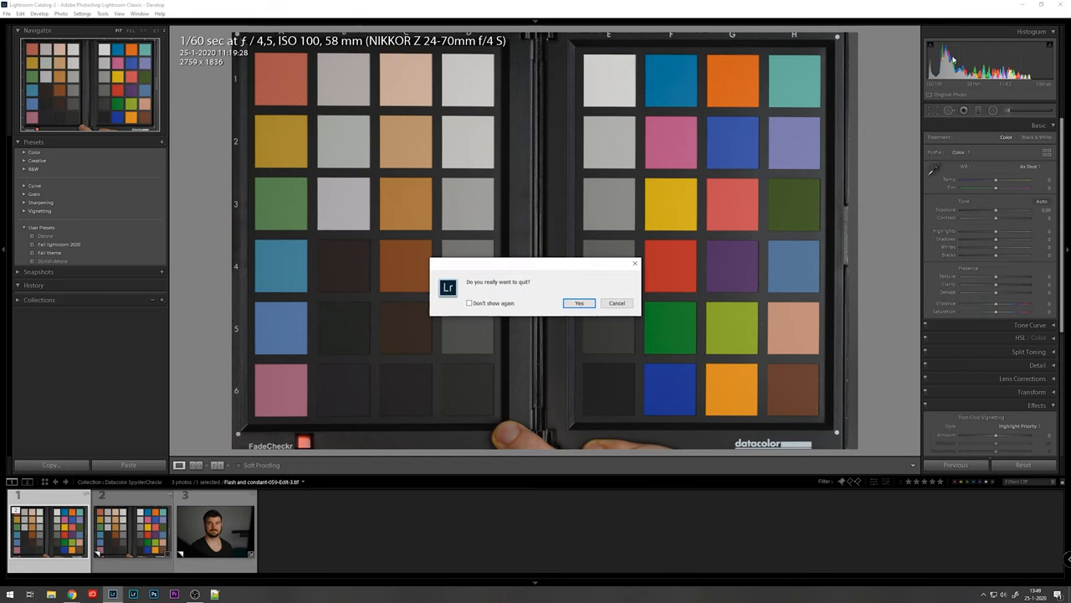
left_click(579, 303)
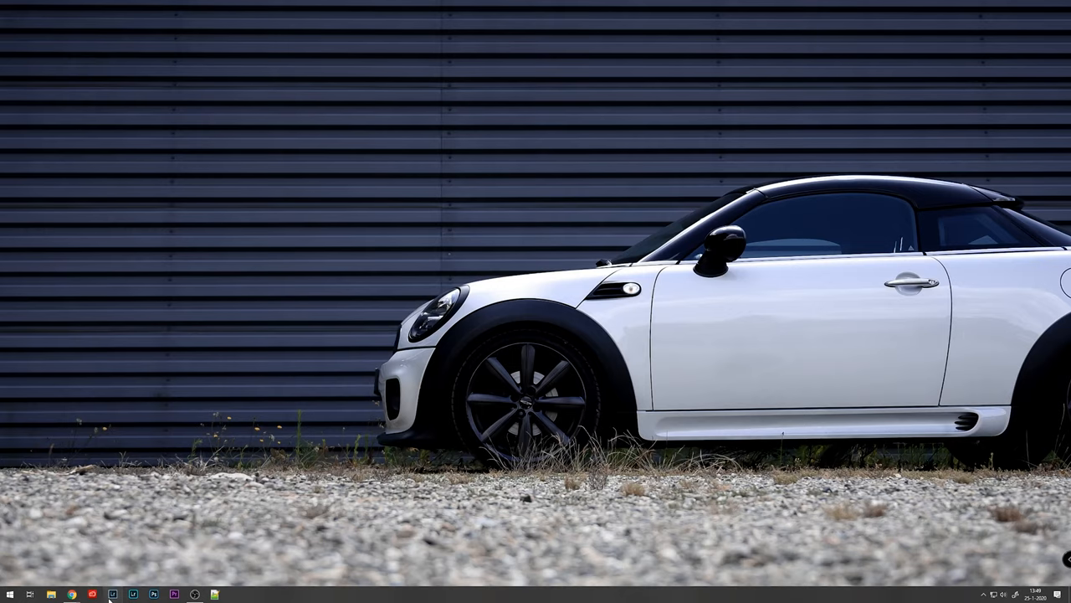
left_click(111, 594)
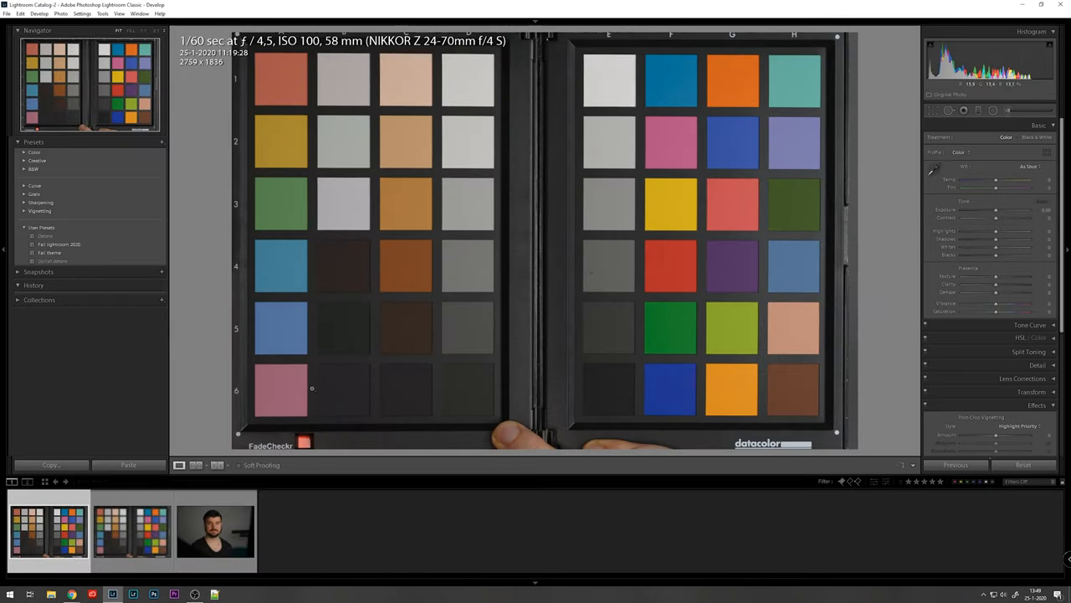
- Acknowledge the notice that custom develop presets were converted to XMP
left_click(131, 529)
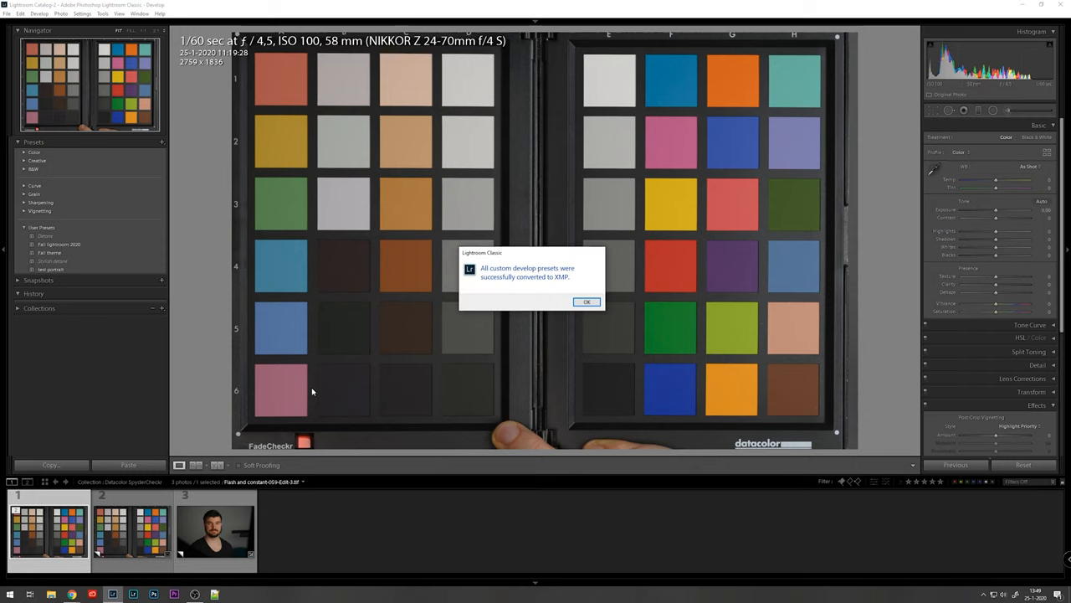
mouse_move(422, 321)
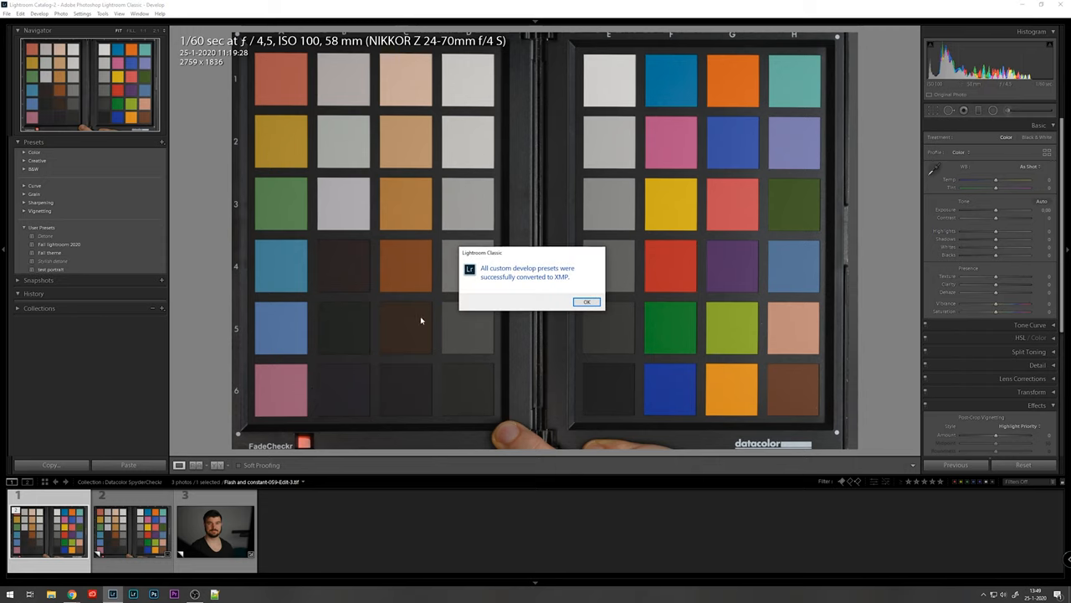
mouse_move(448, 301)
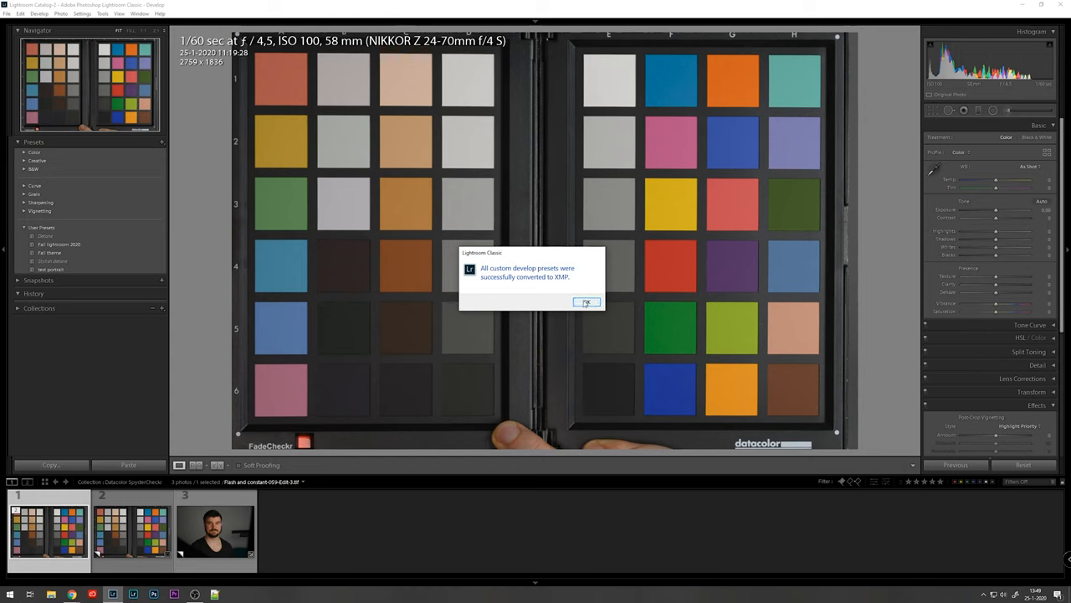
left_click(586, 301)
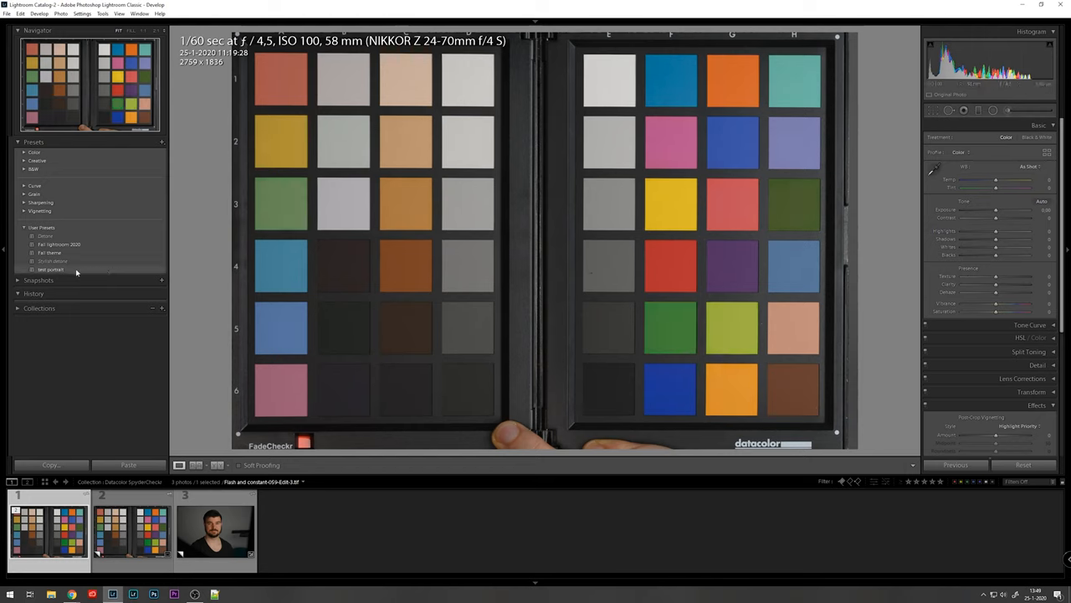
mouse_move(67, 271)
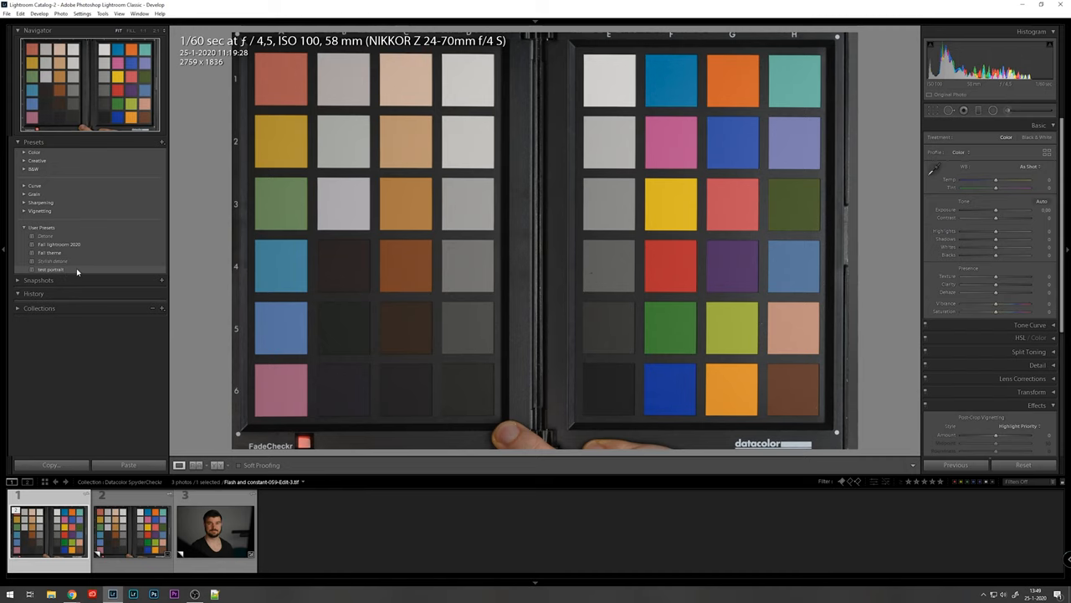
- Select the portrait photo and apply the 'test portrait' preset from User Presets
left_click(214, 532)
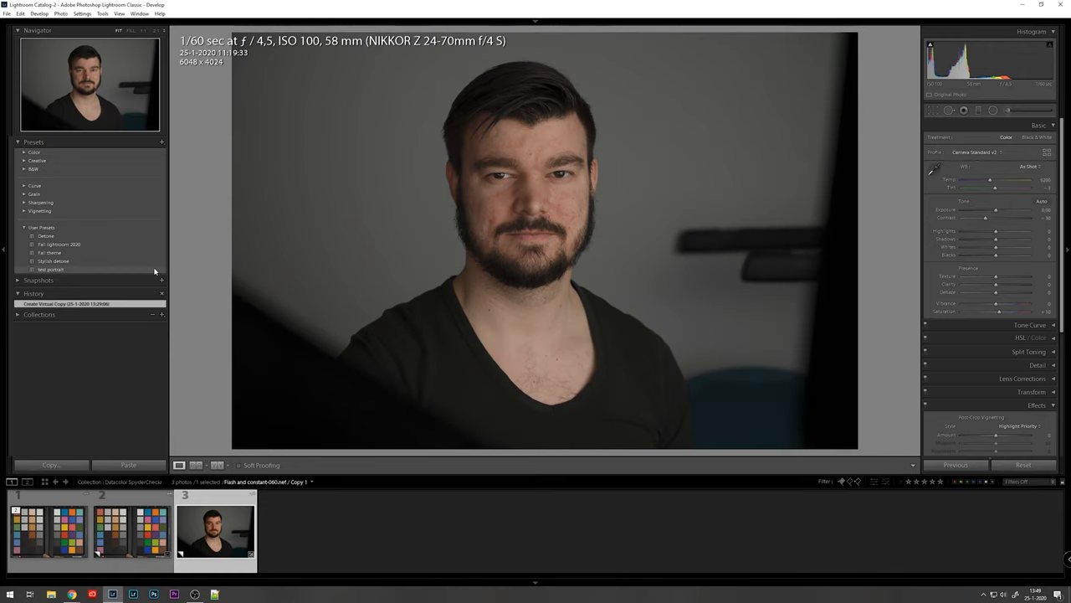
left_click(50, 267)
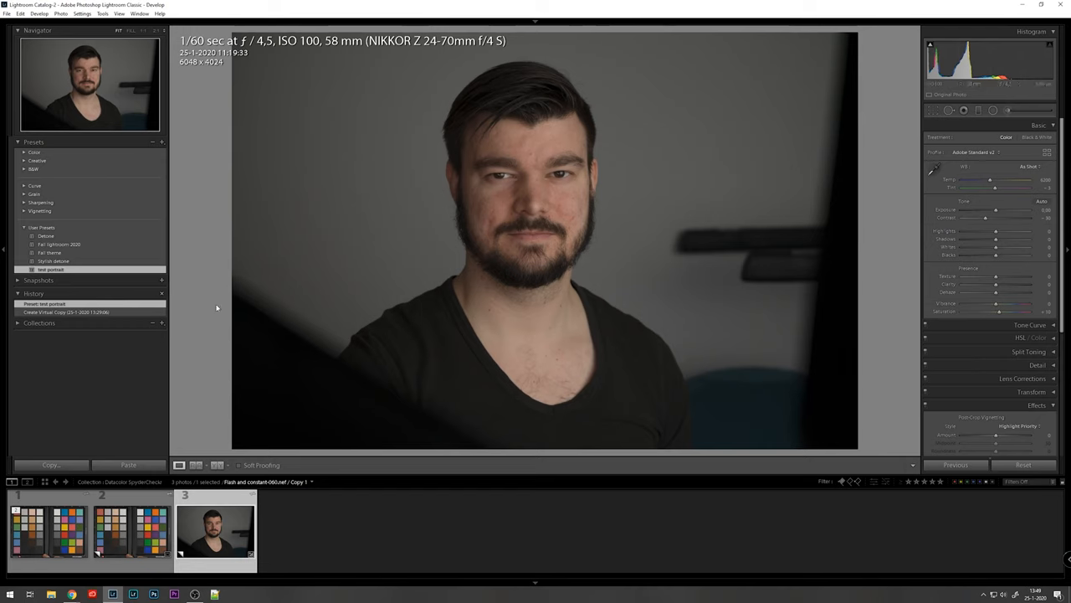
mouse_move(215, 307)
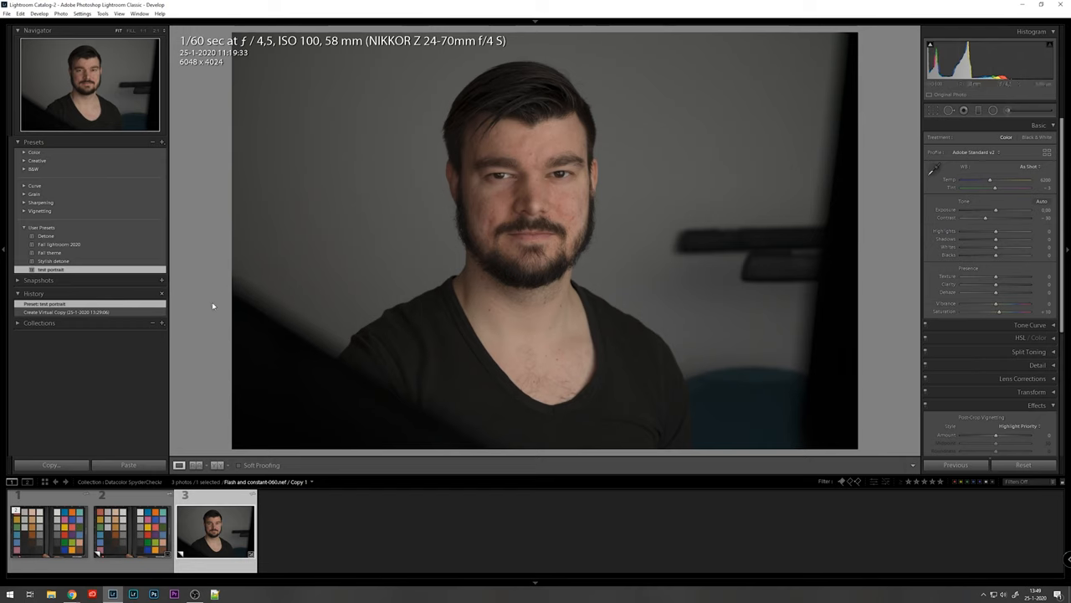
mouse_move(117, 385)
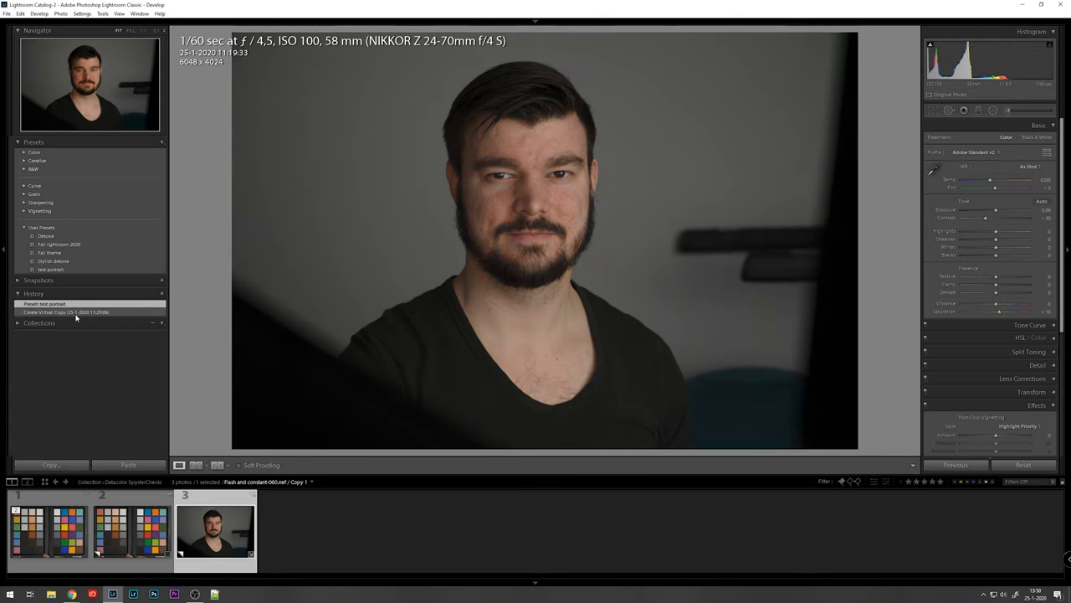
left_click(81, 312)
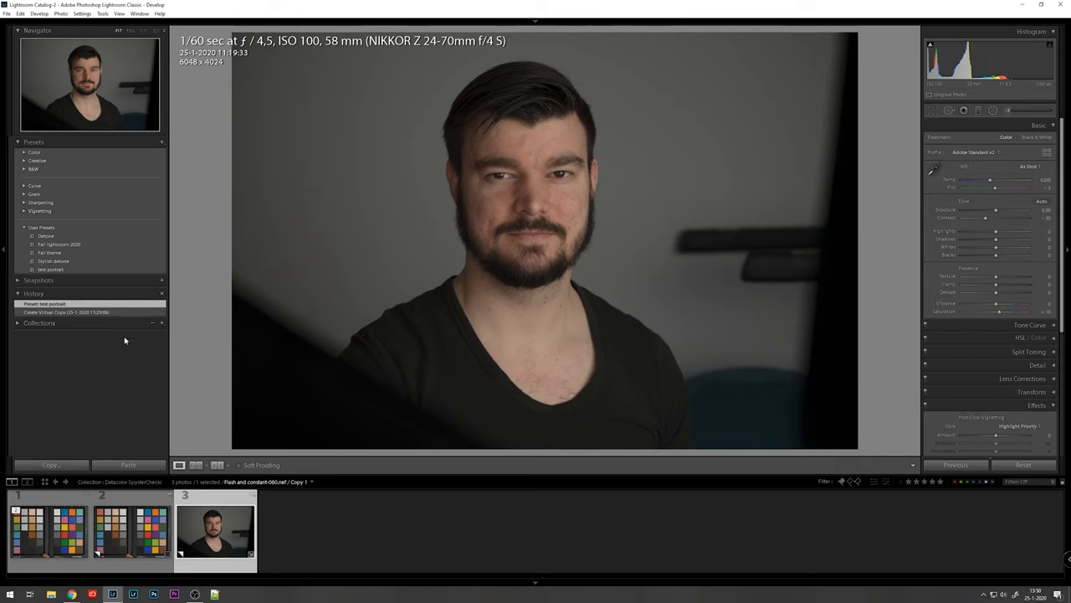
mouse_move(393, 341)
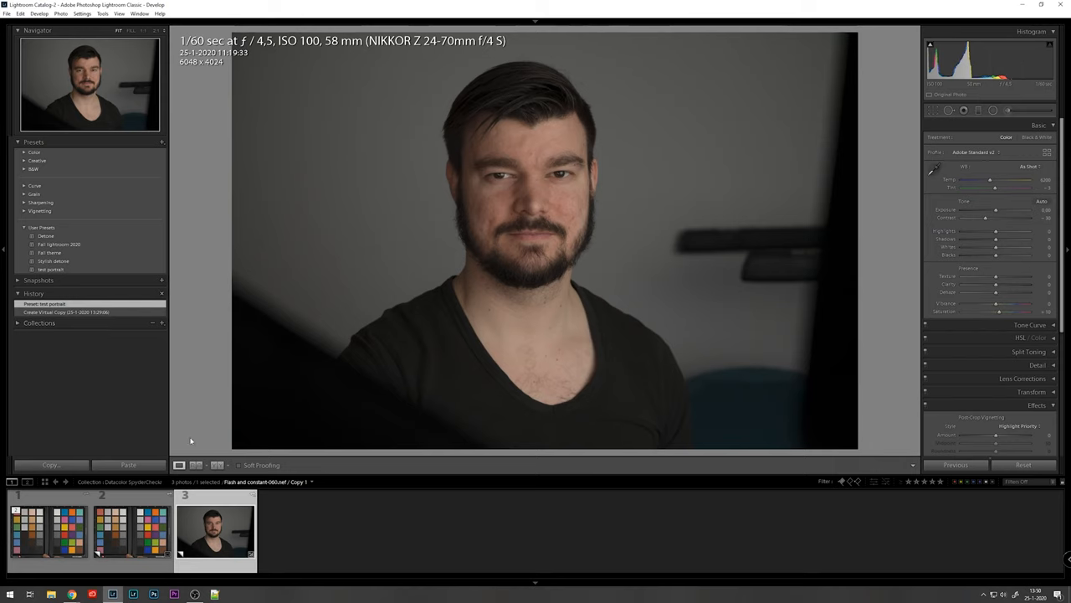
mouse_move(302, 539)
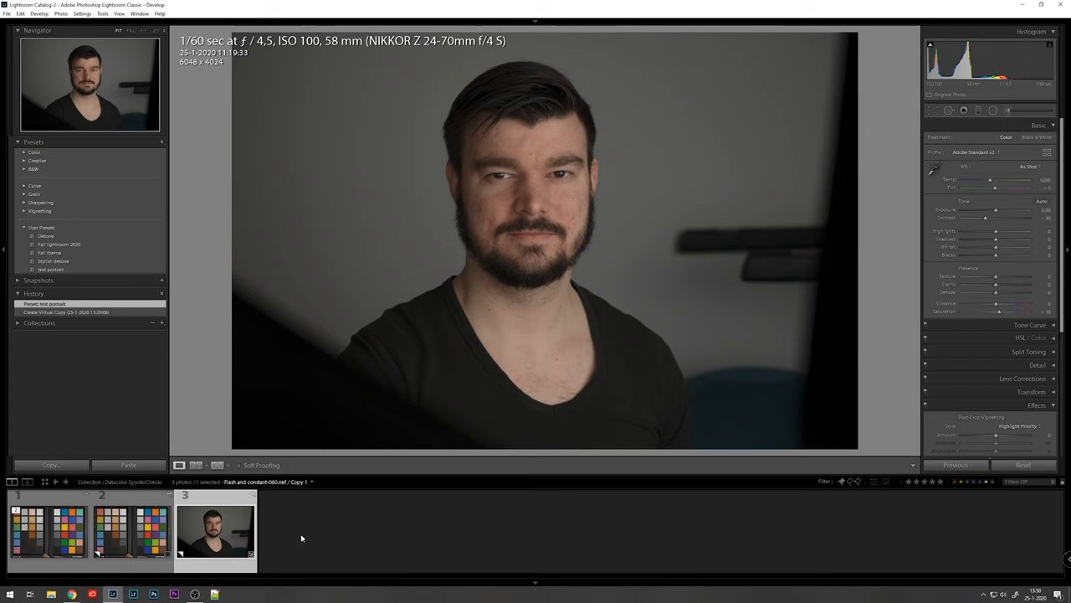
mouse_move(313, 539)
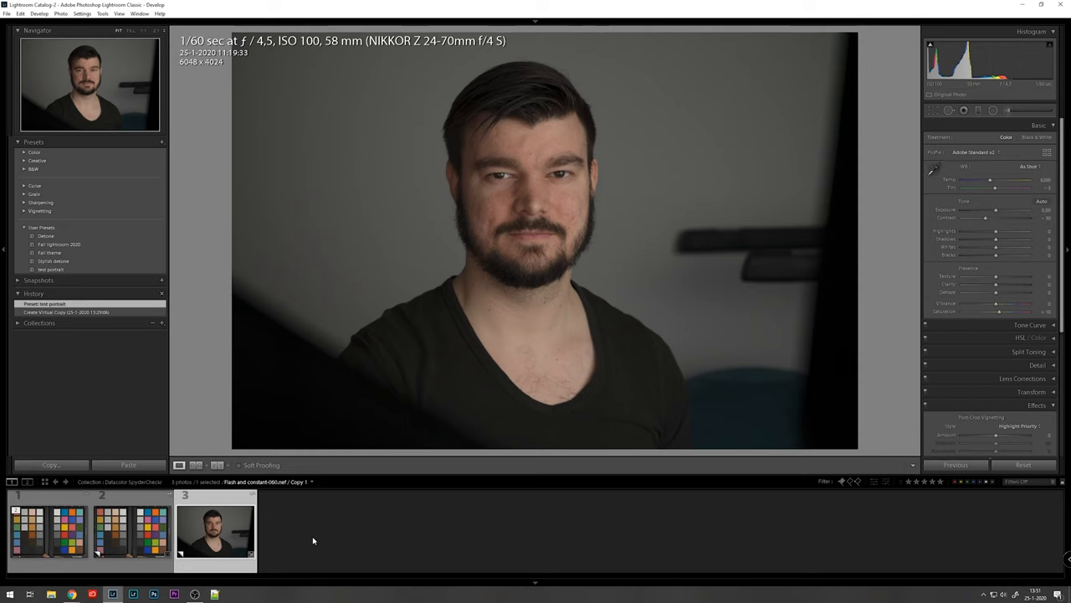
mouse_move(365, 529)
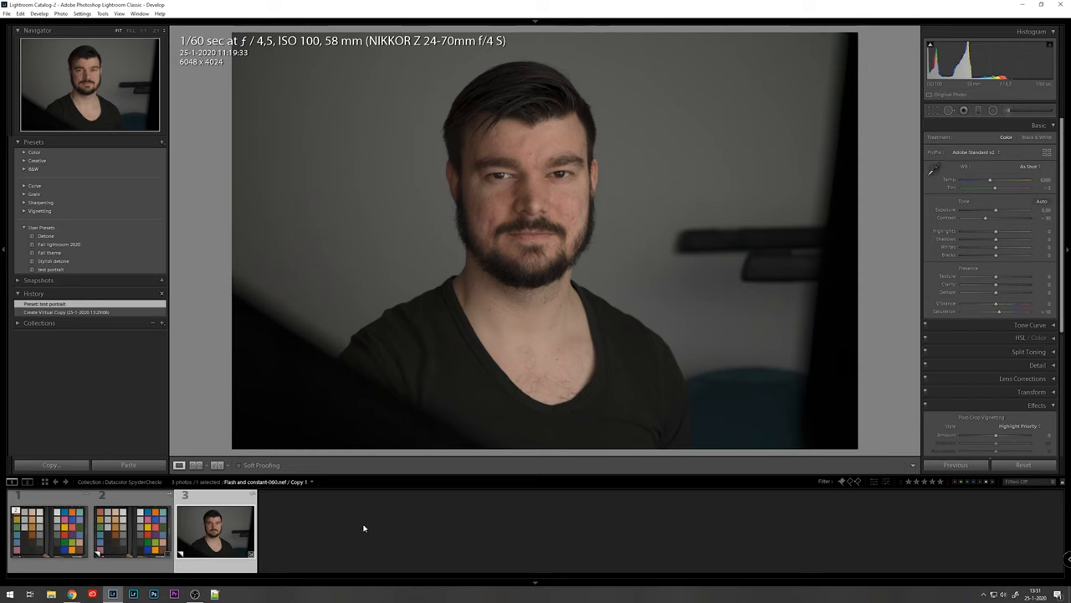